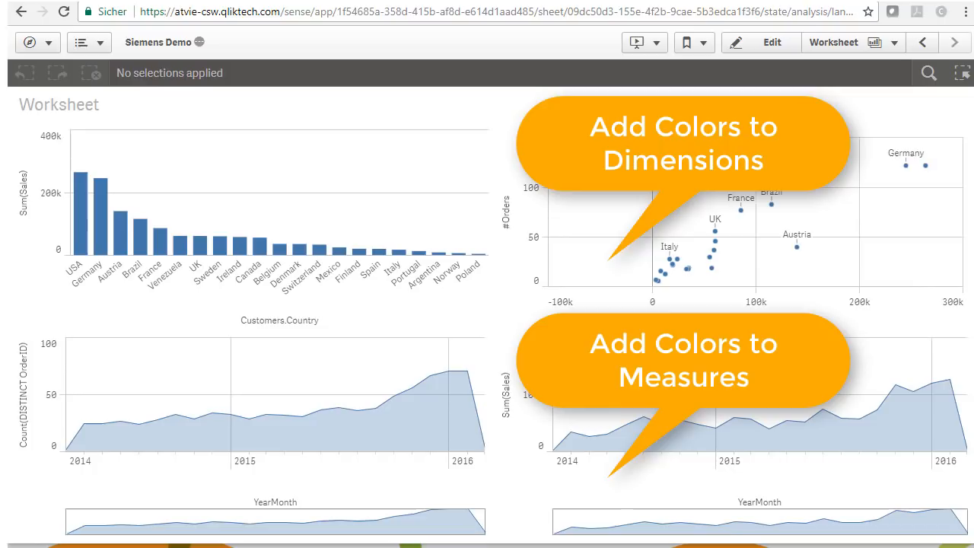
mouse_move(932, 19)
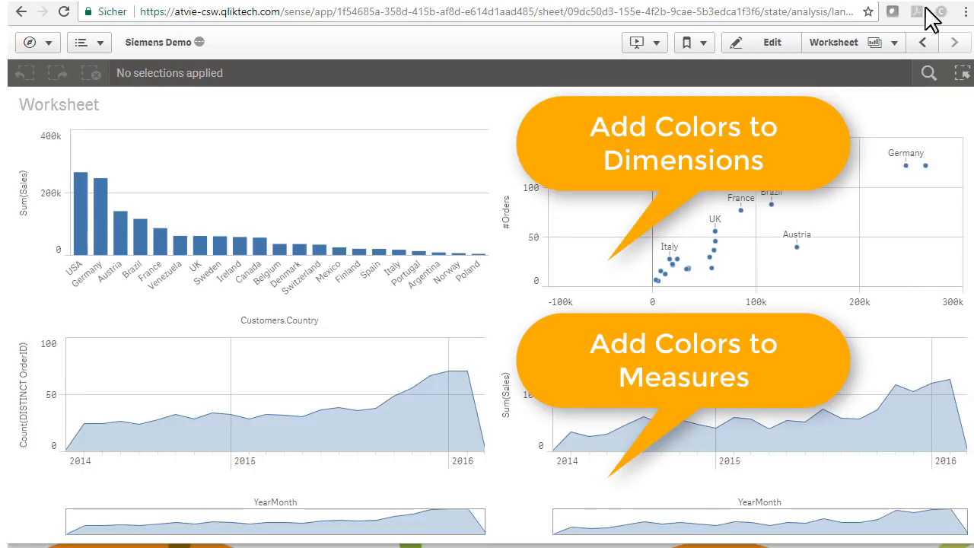
In edit mode, colour the sales chart's bars by Customers.Country with the 12-colour scheme
click(772, 42)
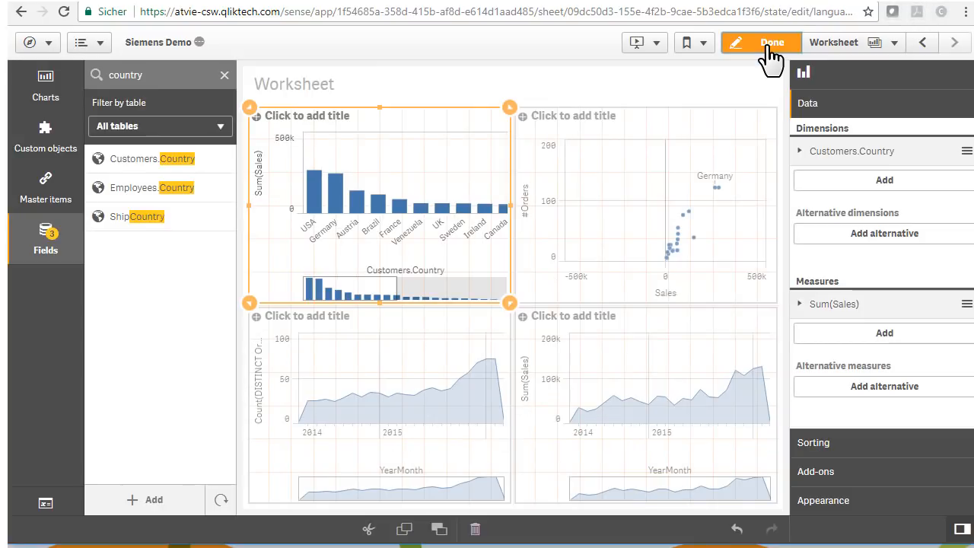
mouse_move(434, 232)
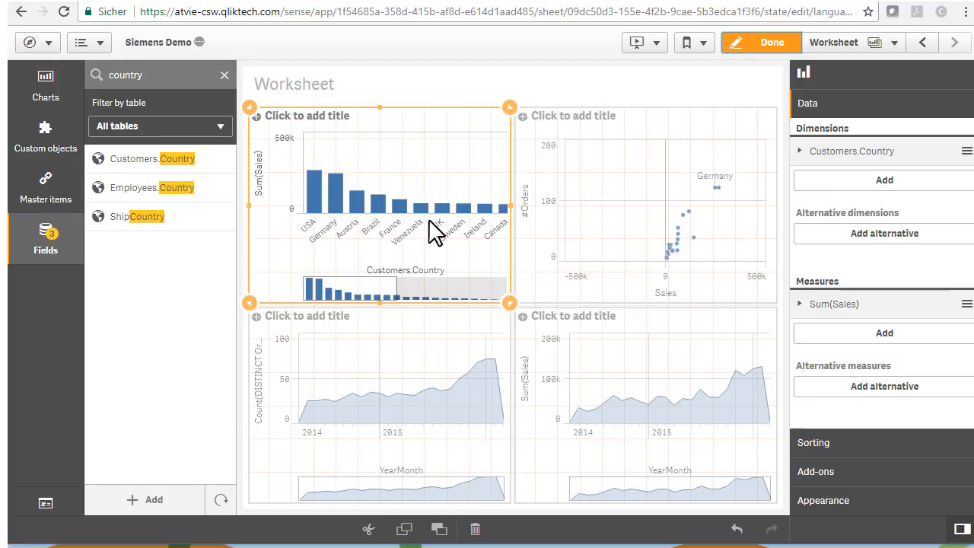
mouse_move(843, 476)
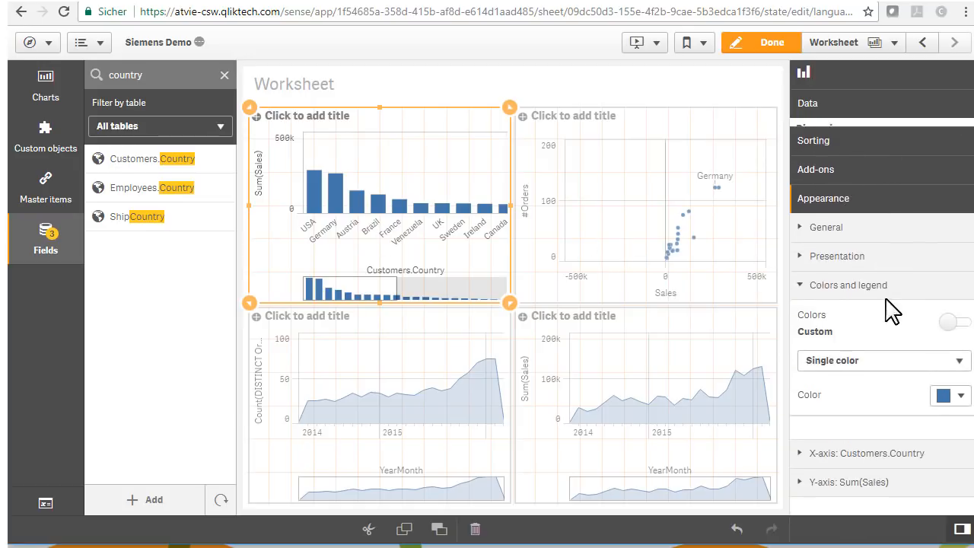
click(950, 321)
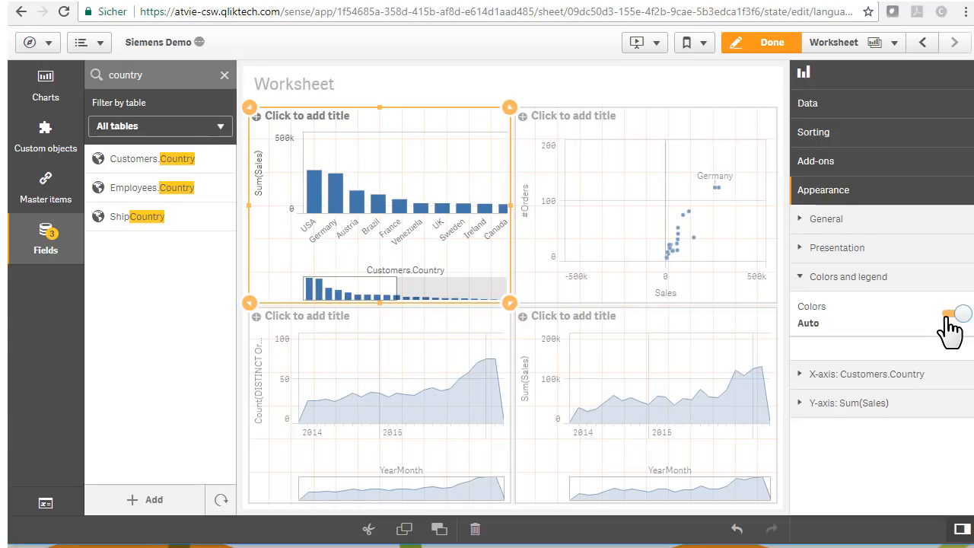
click(954, 313)
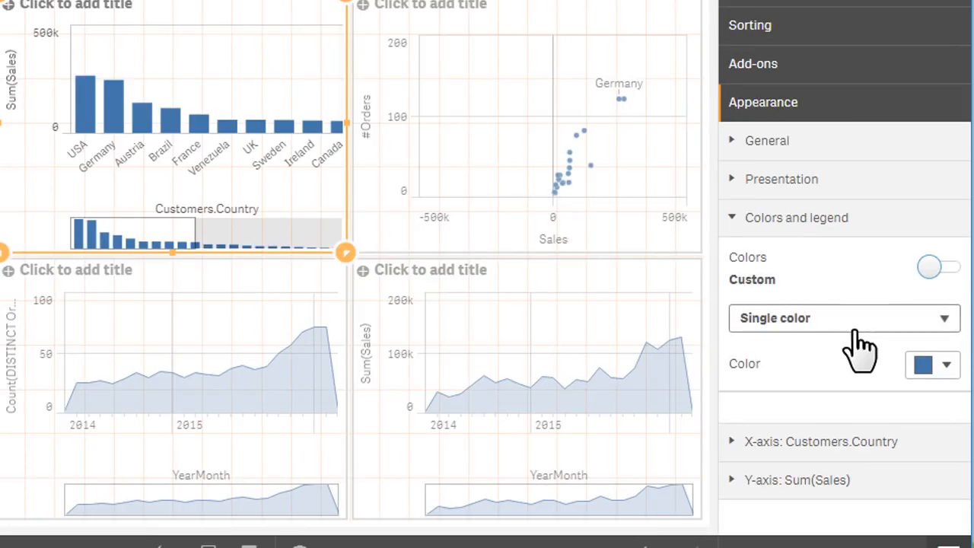
click(843, 318)
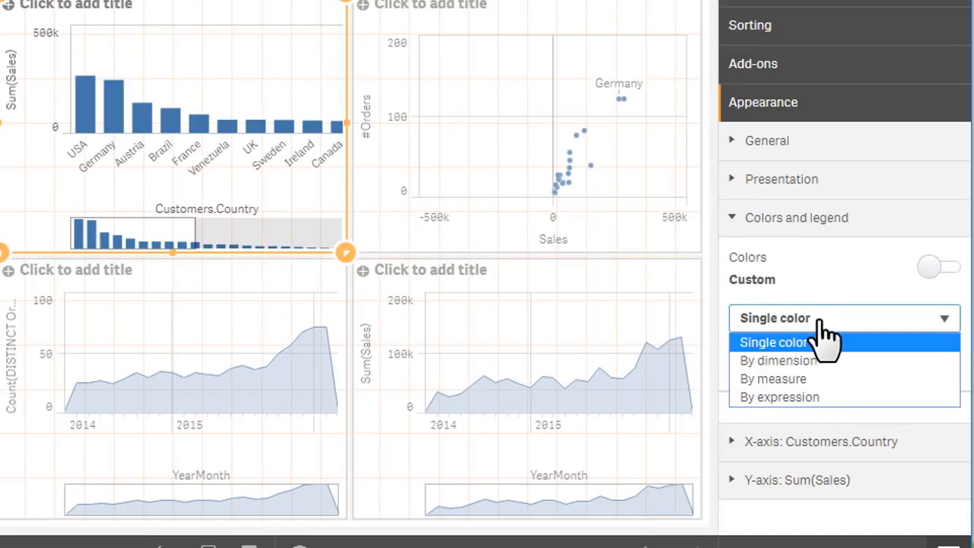
click(777, 360)
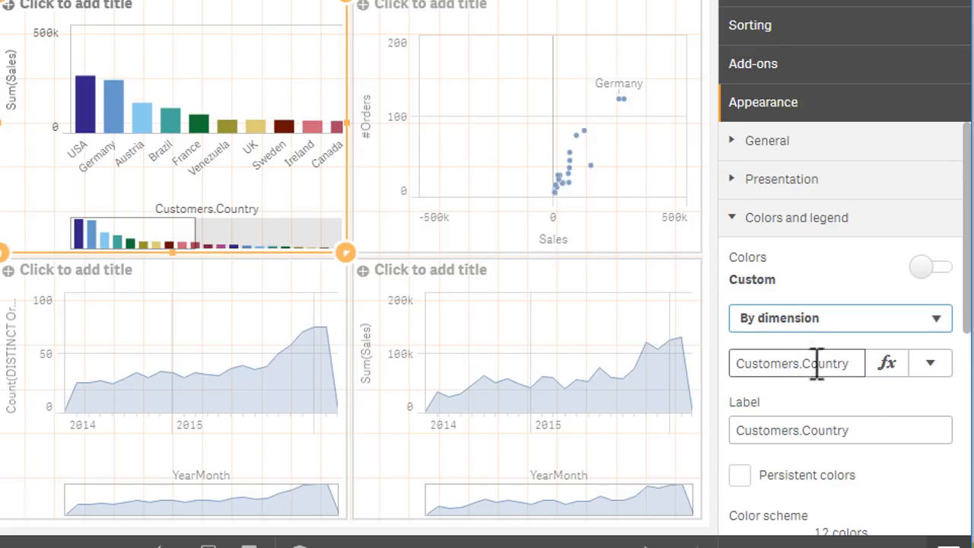
scroll(down, 3)
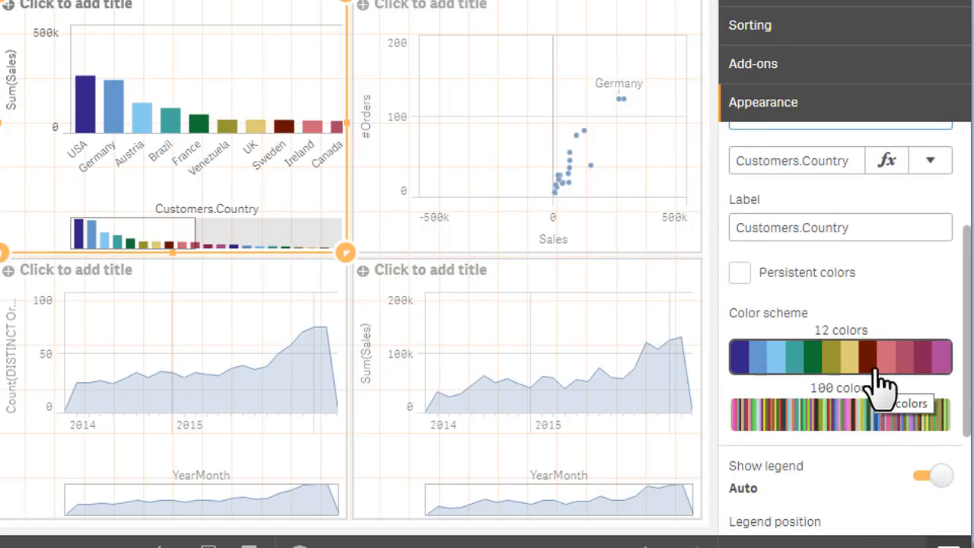
click(840, 357)
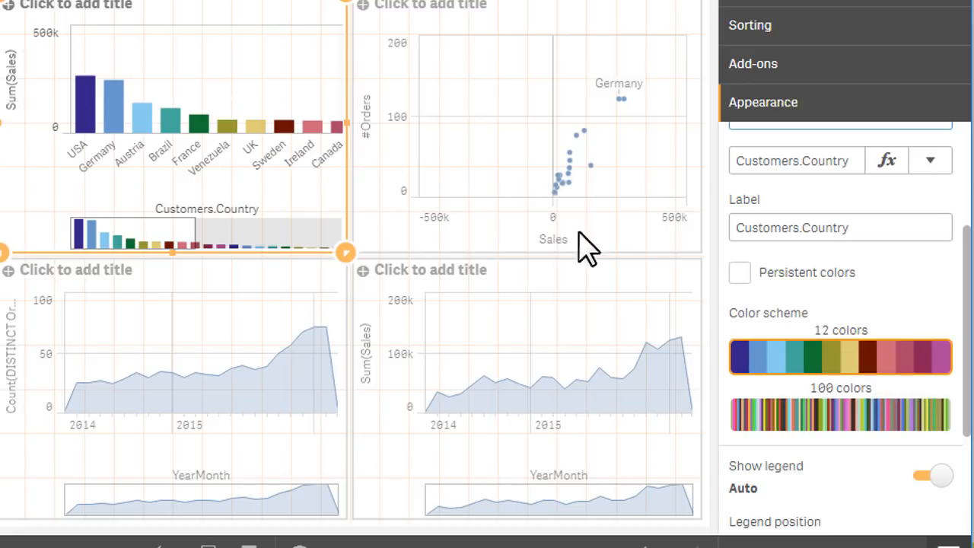
mouse_move(91, 137)
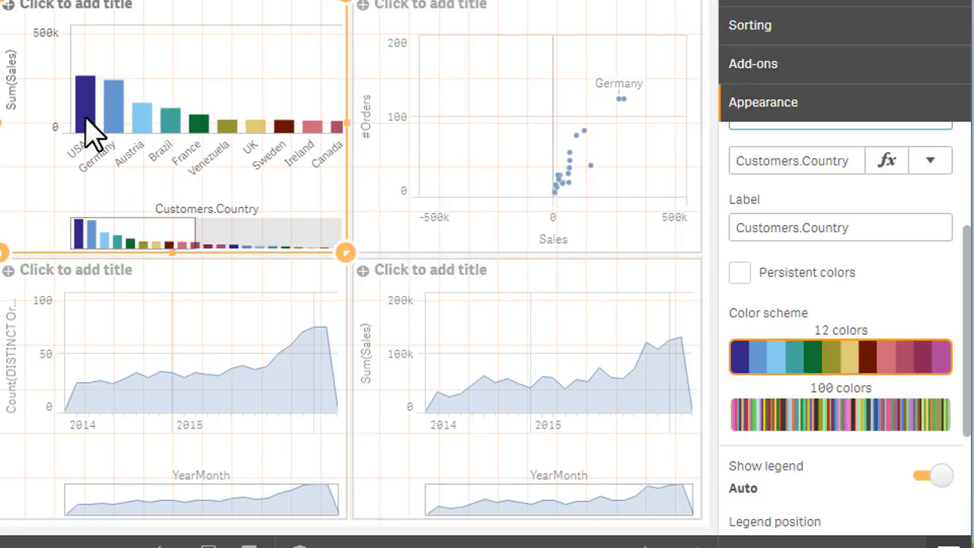
mouse_move(319, 136)
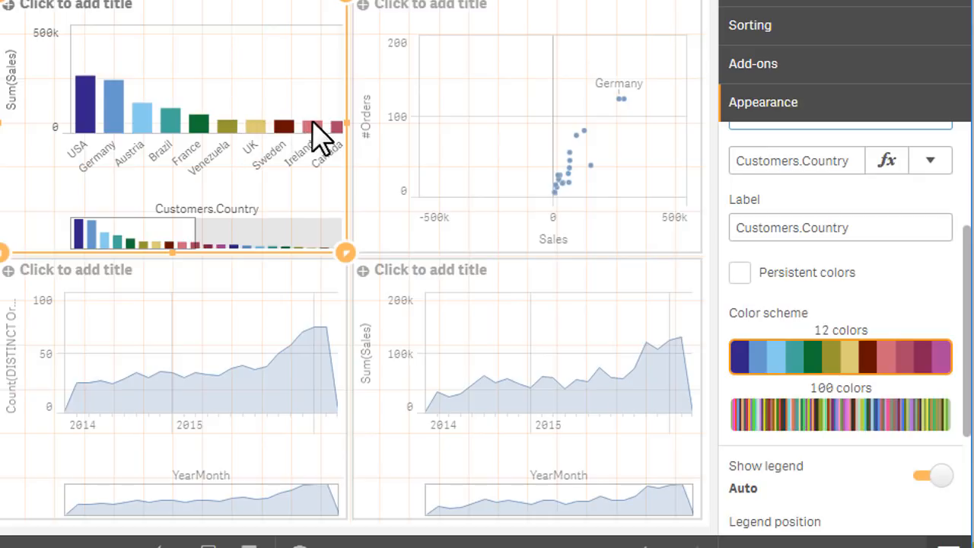
click(839, 413)
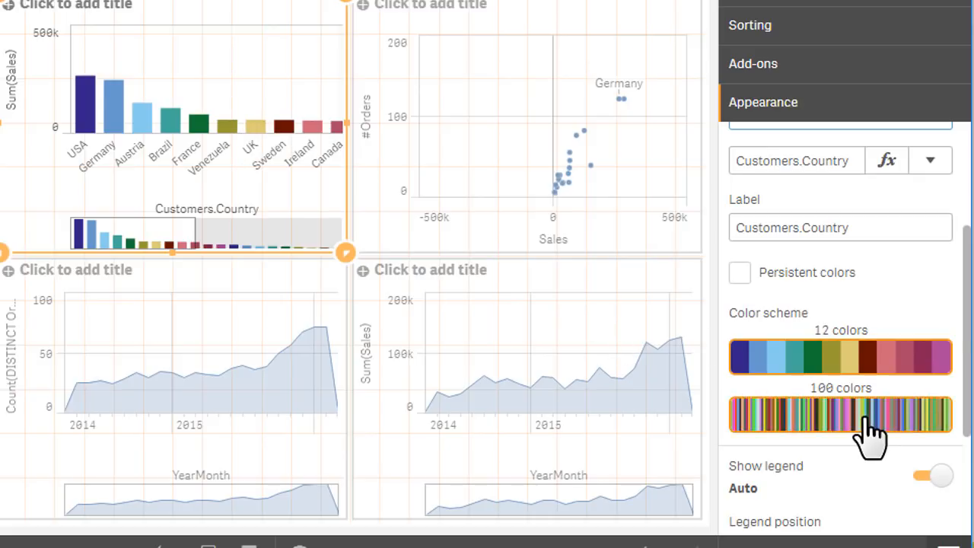
click(840, 357)
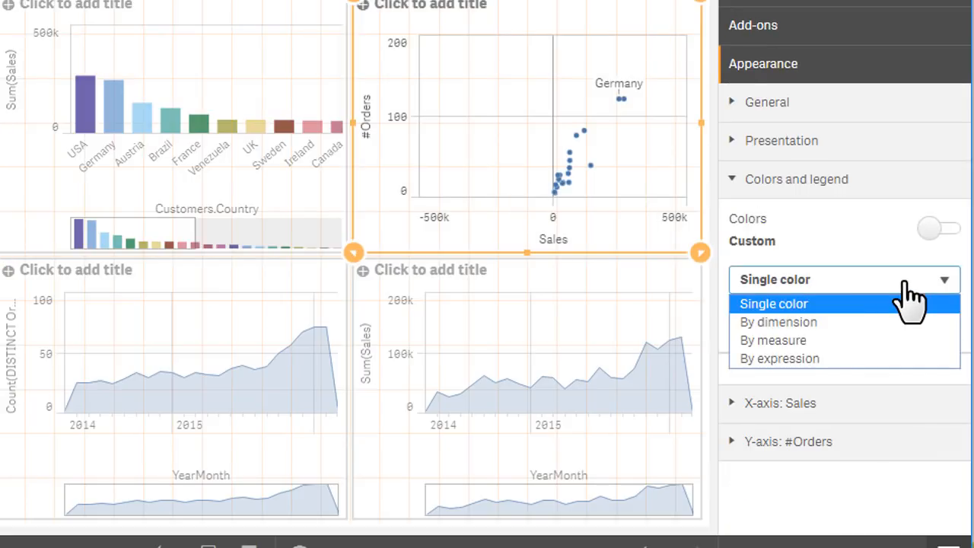
Colour the scatter points by the Customers.Country dimension and finish editing
click(778, 321)
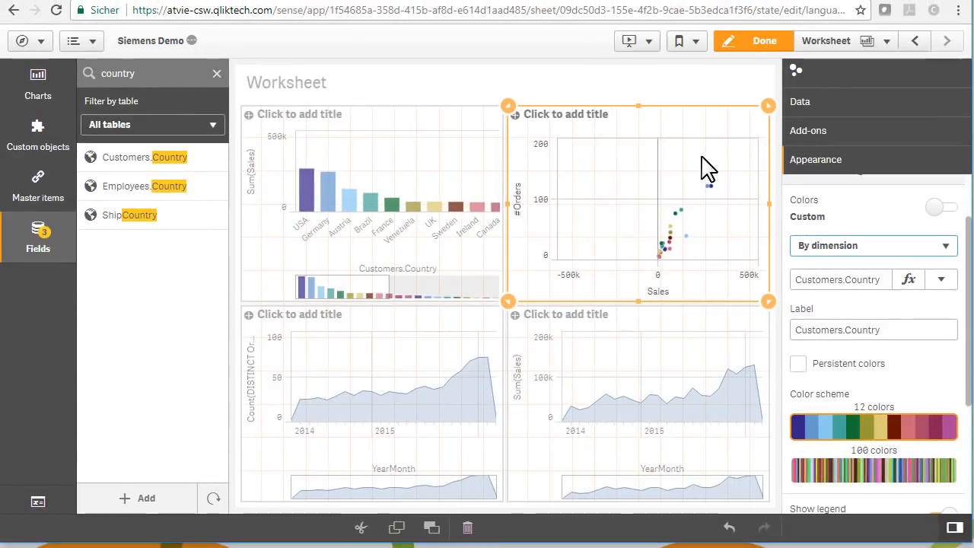
click(764, 40)
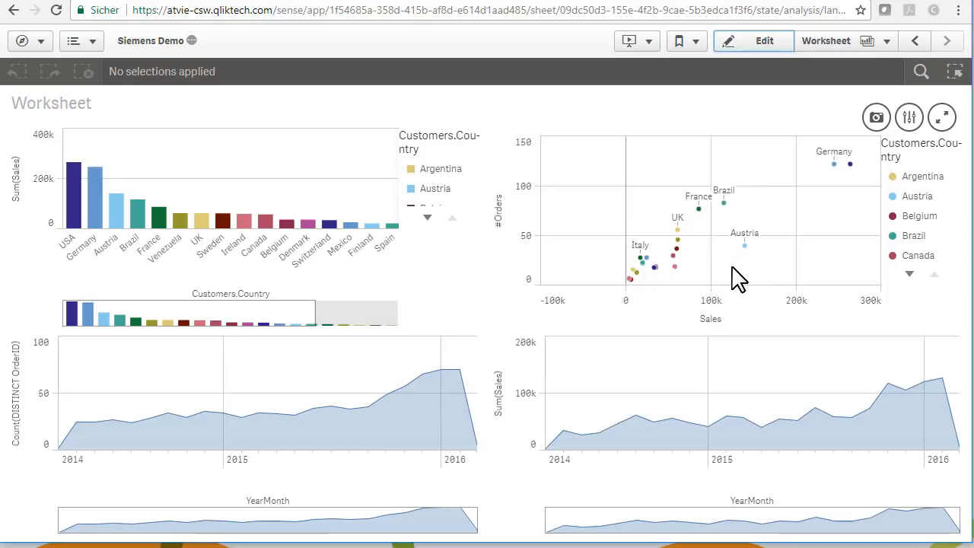
mouse_move(774, 259)
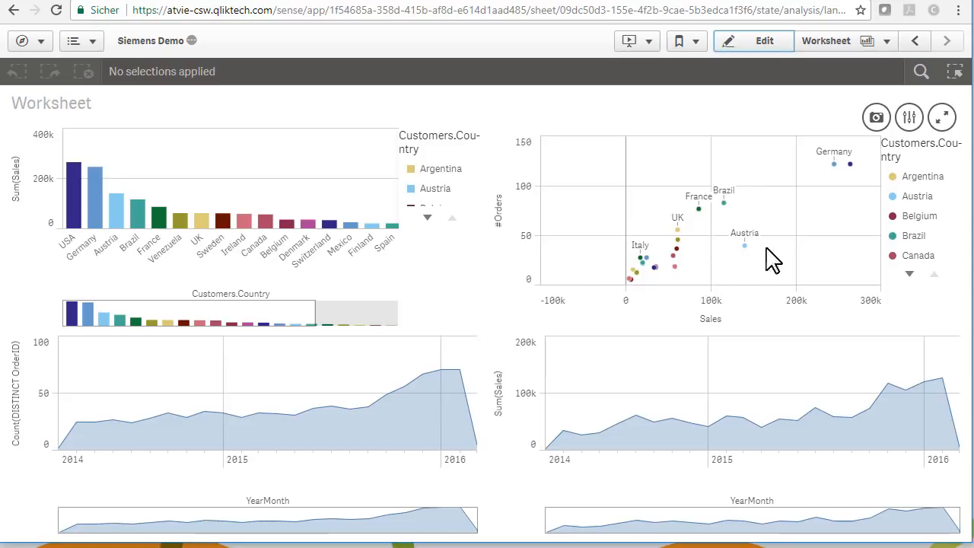
mouse_move(728, 270)
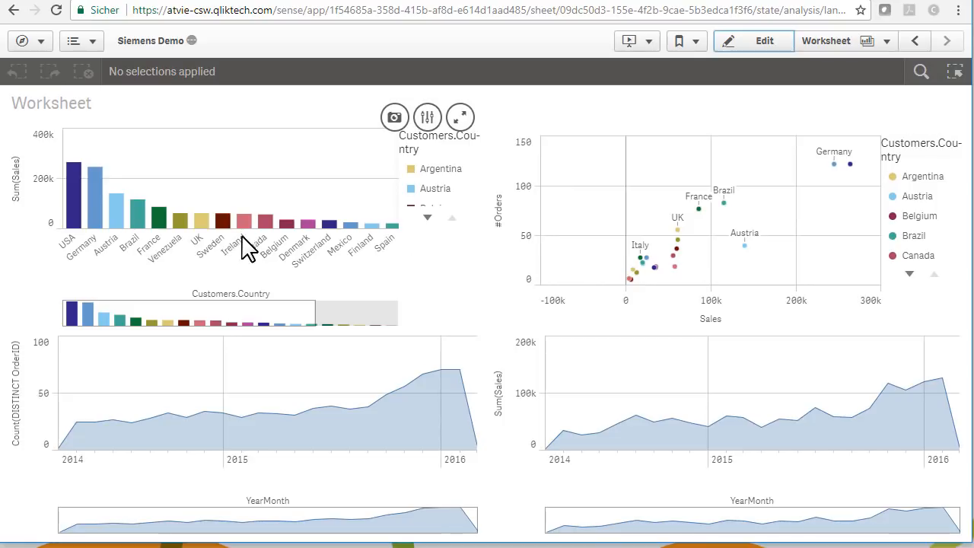
Select the Ireland, Canada and Belgium bars in the sales-by-country chart
click(234, 221)
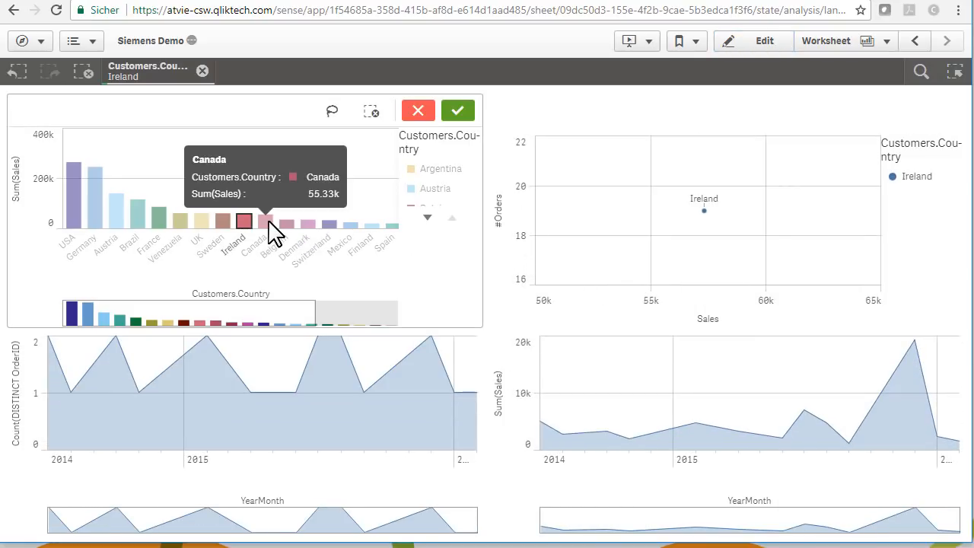
click(265, 222)
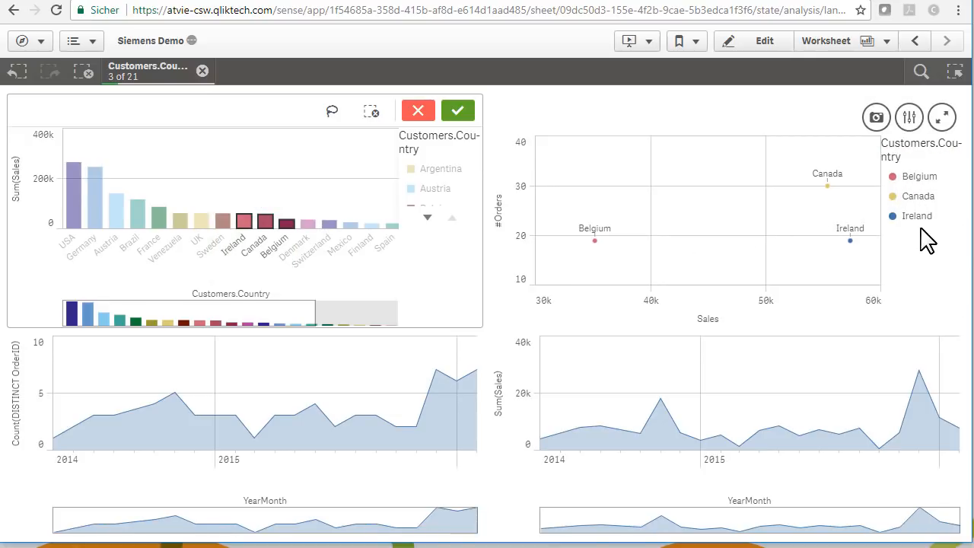
mouse_move(720, 68)
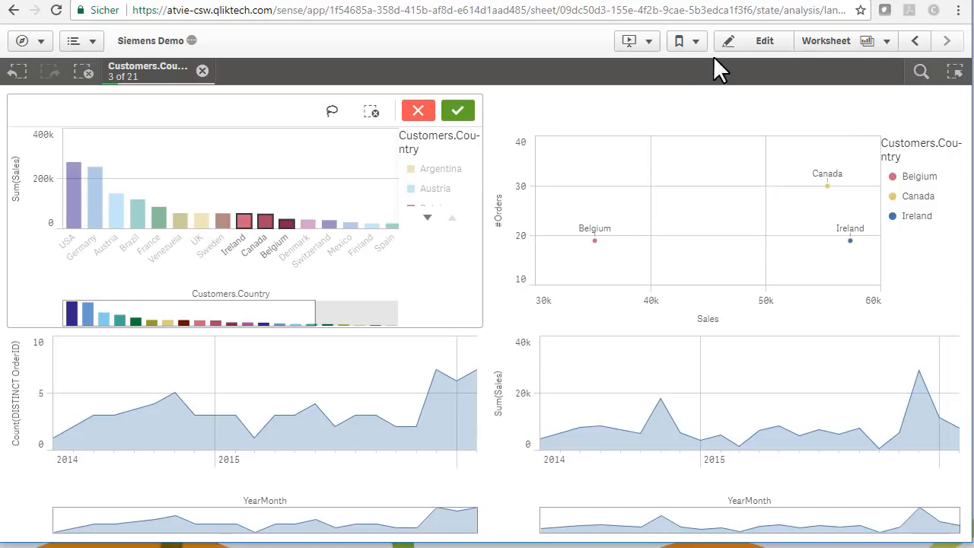
Turn on Persistent colors for the country bar chart and exit edit mode
click(764, 41)
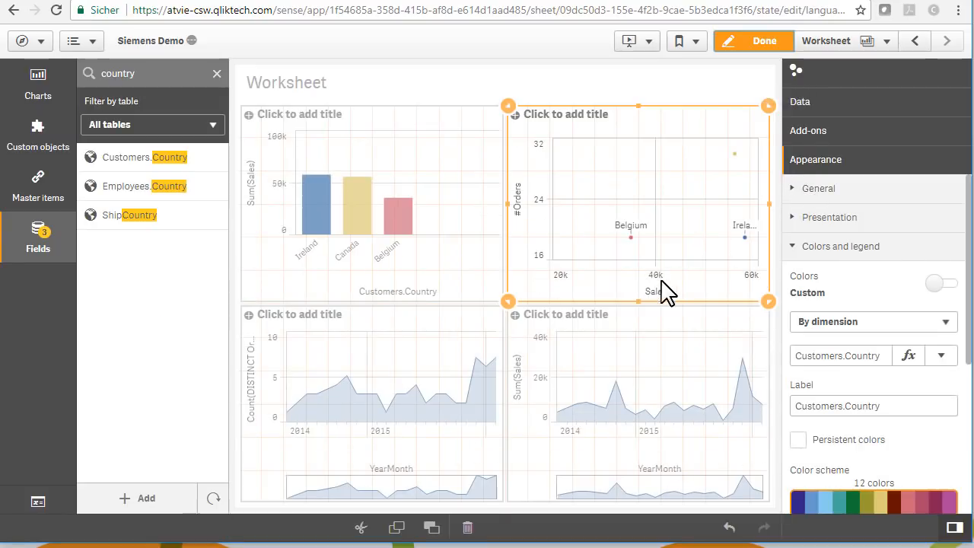
click(798, 439)
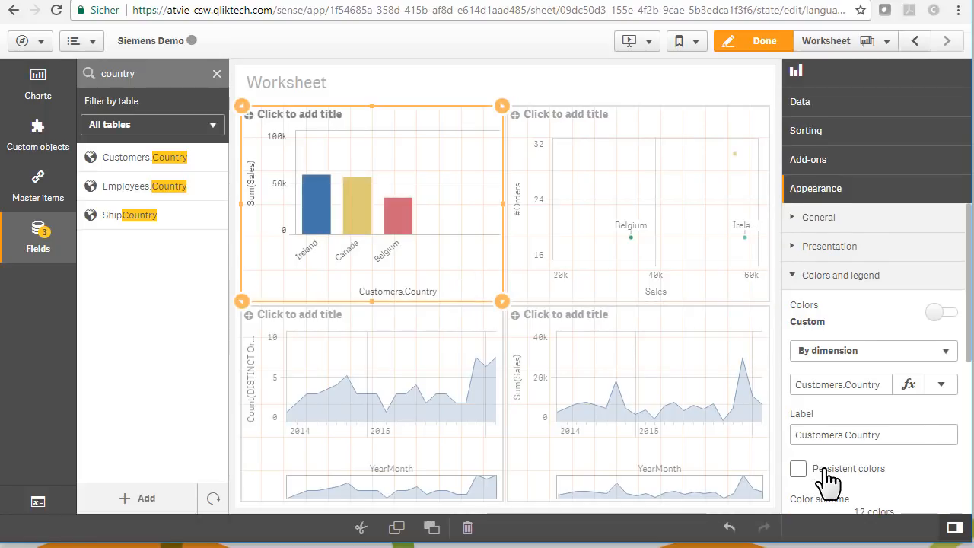
click(797, 467)
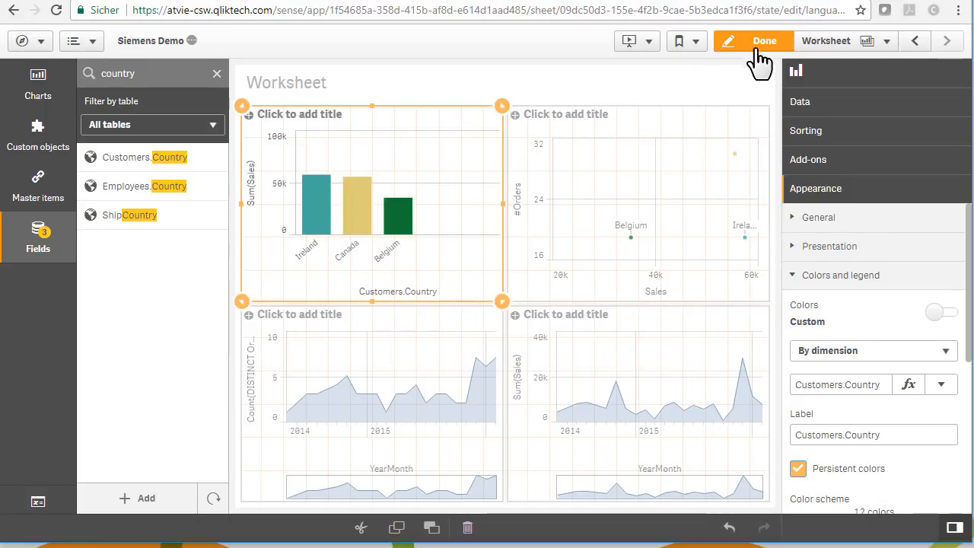
click(764, 40)
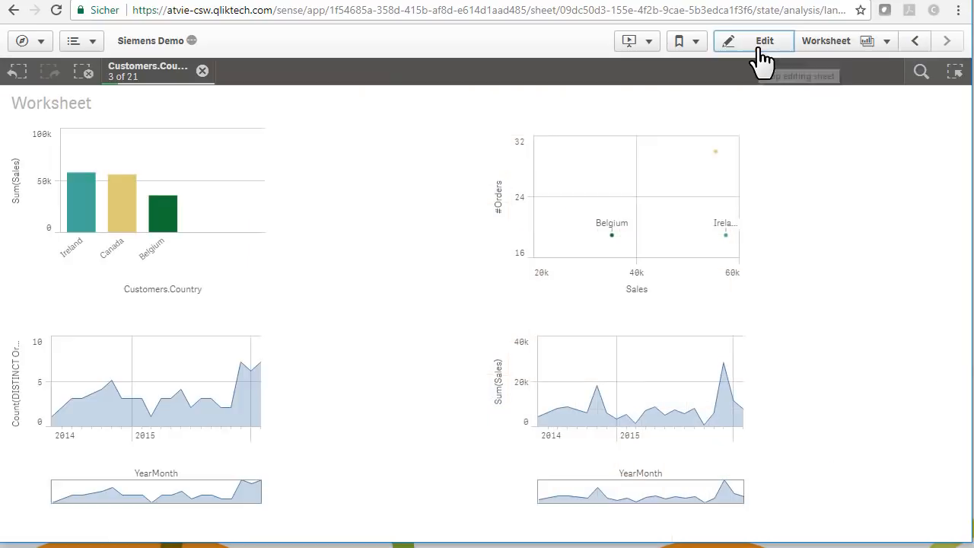
Clear the previous selection and confirm USA, Germany and Austria as selected countries
click(764, 41)
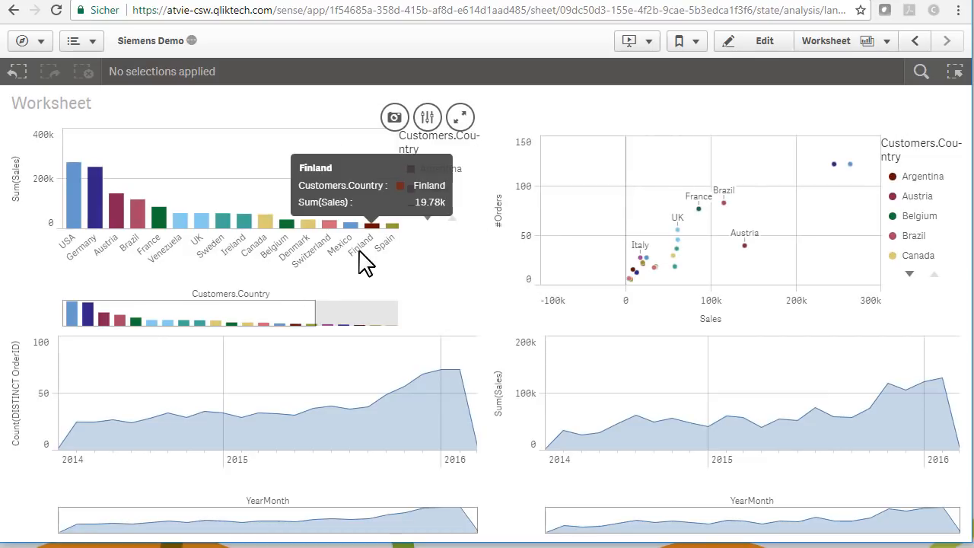
mouse_move(190, 198)
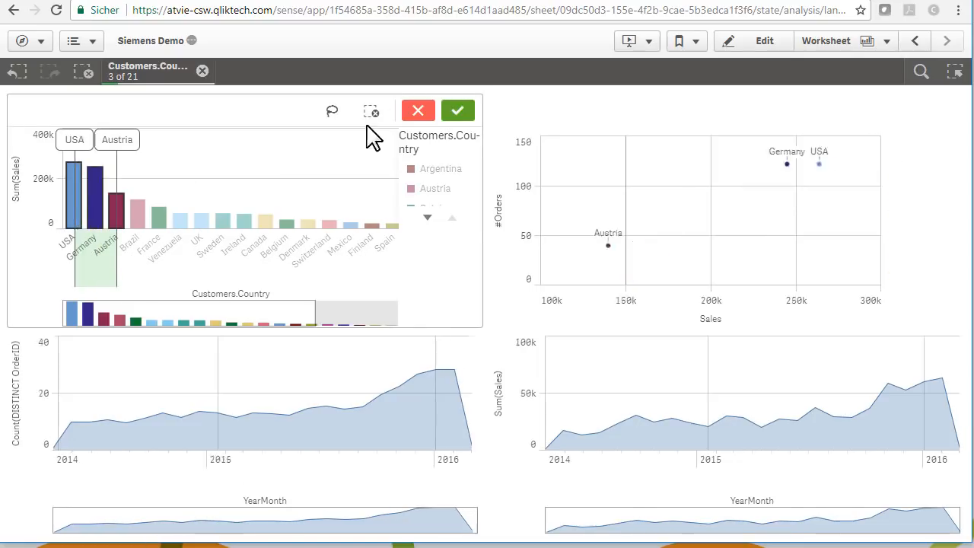
click(458, 110)
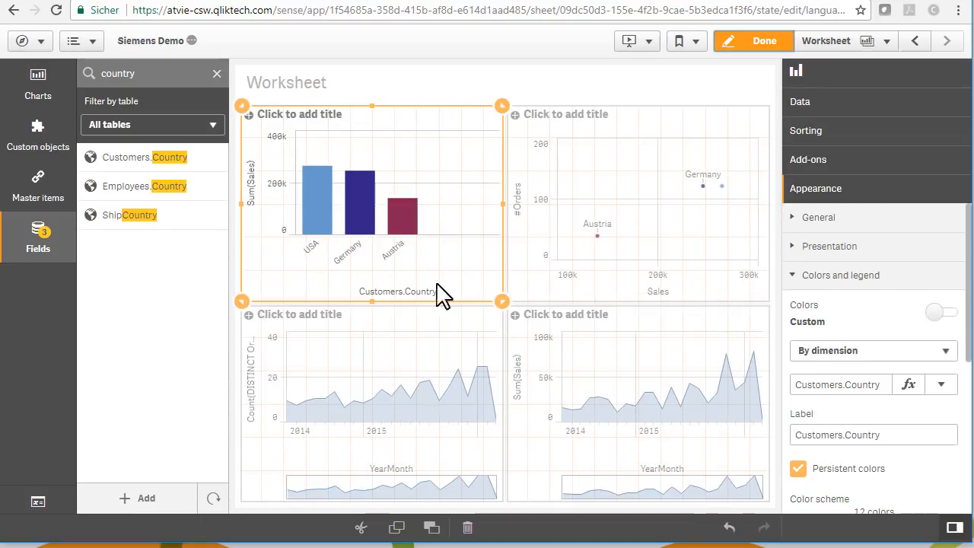
mouse_move(410, 254)
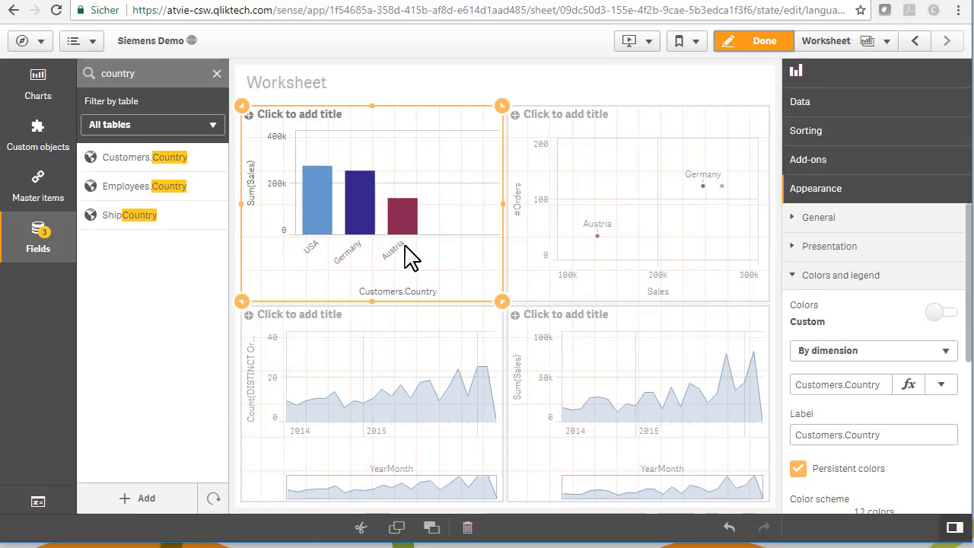
mouse_move(327, 228)
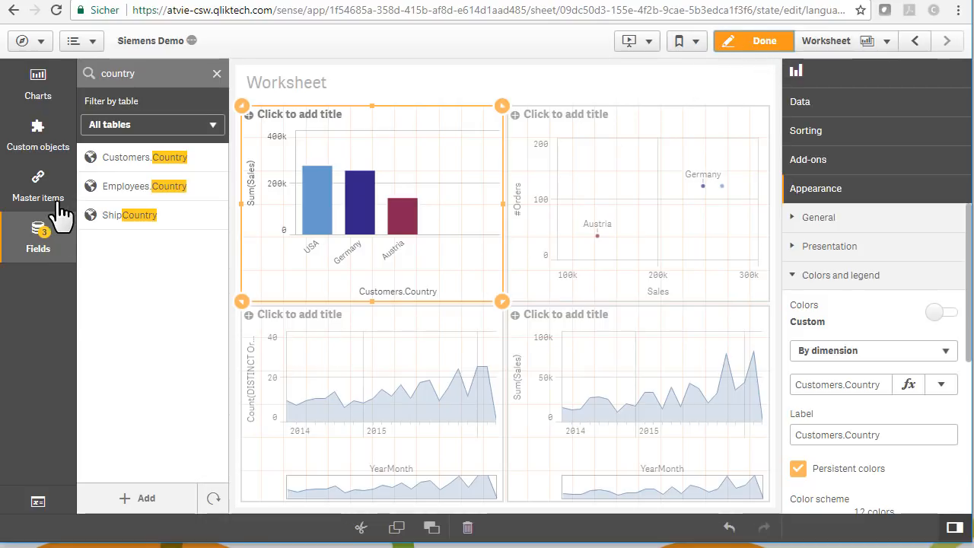
Add a Country master dimension built on the Customers.Country field
click(38, 183)
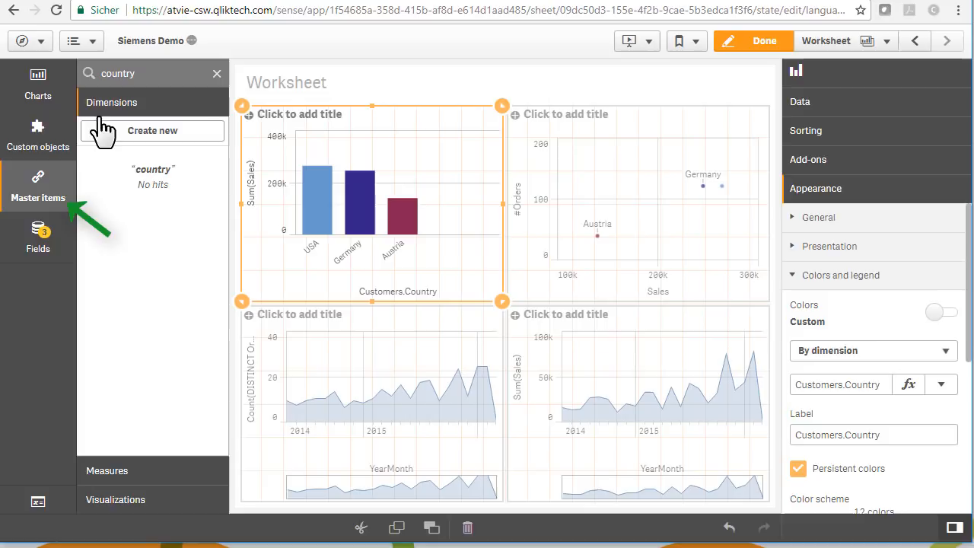
click(153, 130)
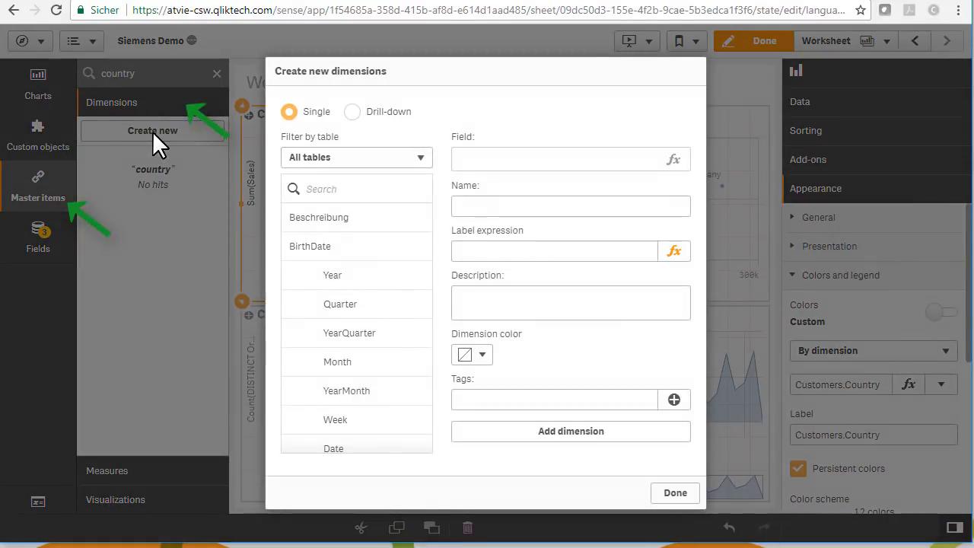
text(country)
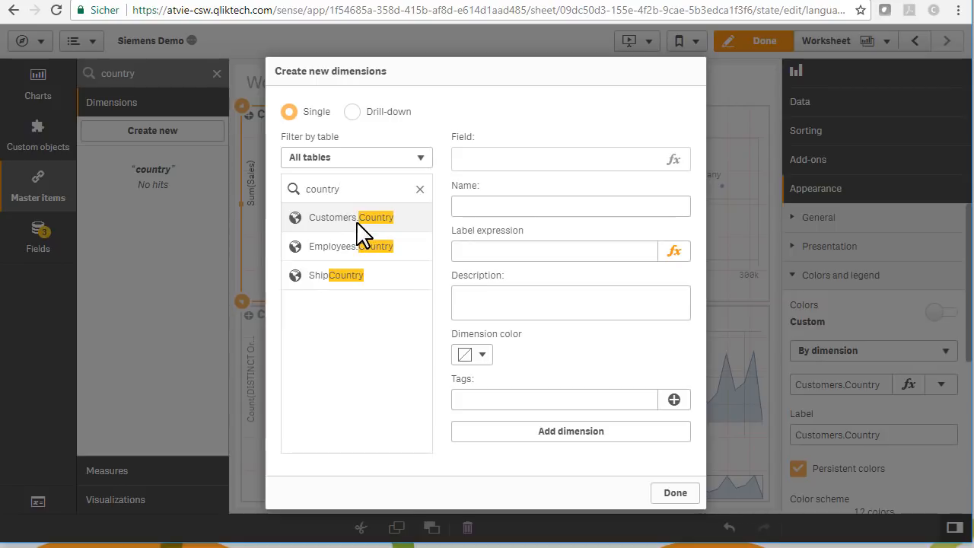
click(351, 216)
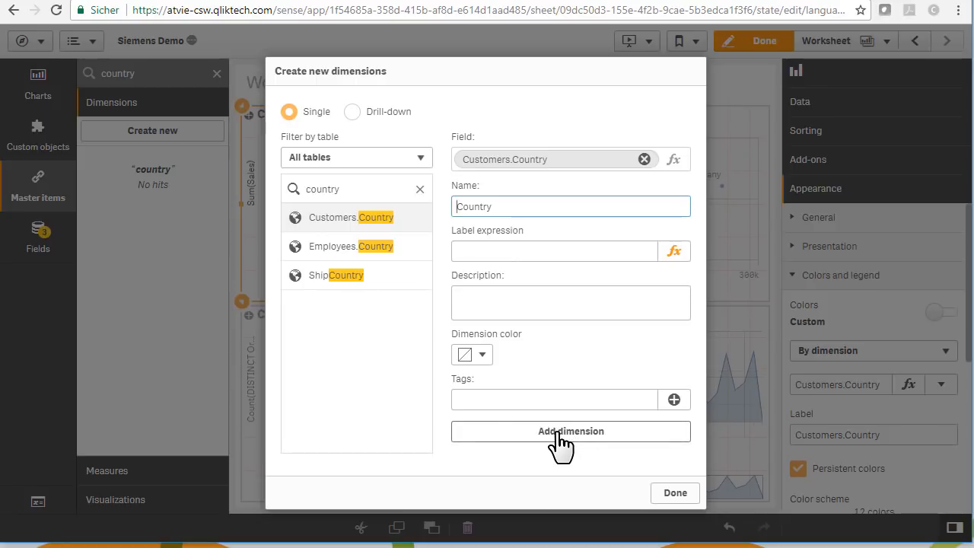
click(570, 431)
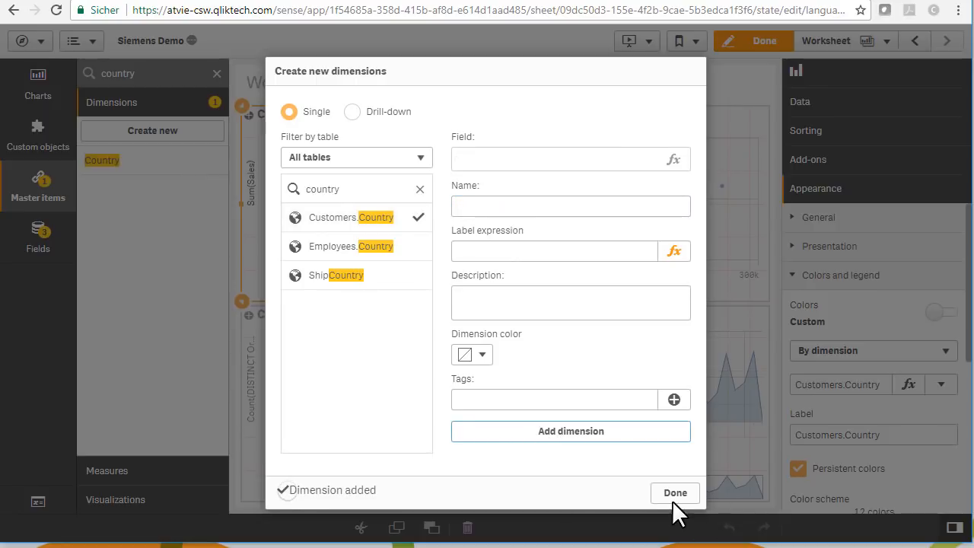
click(674, 492)
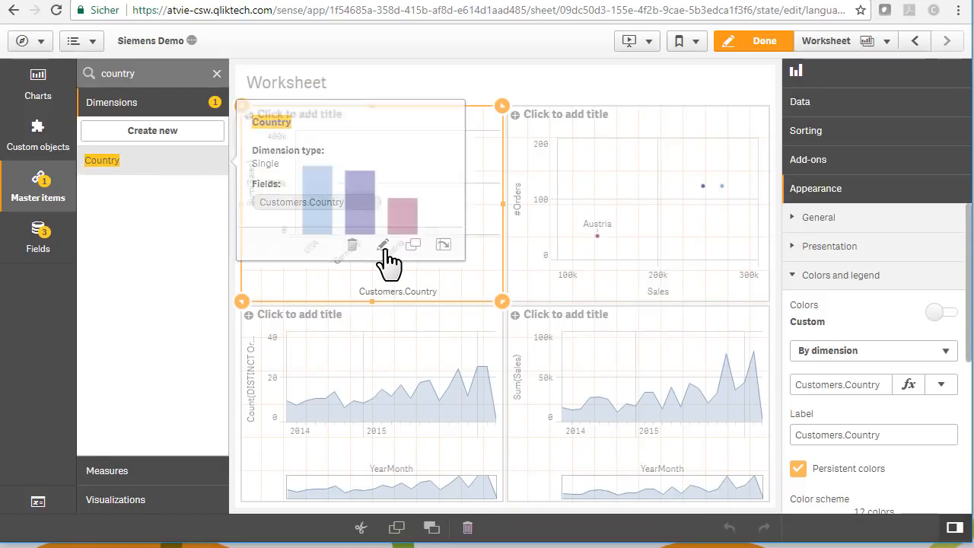
In Country's Value colors, make Austria bright red and choose a custom colour for USA
click(385, 244)
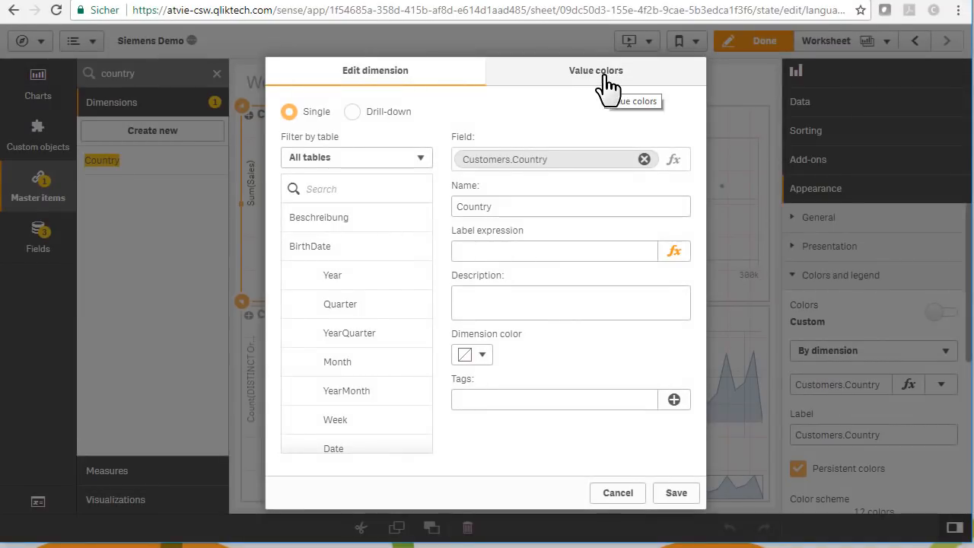
click(596, 70)
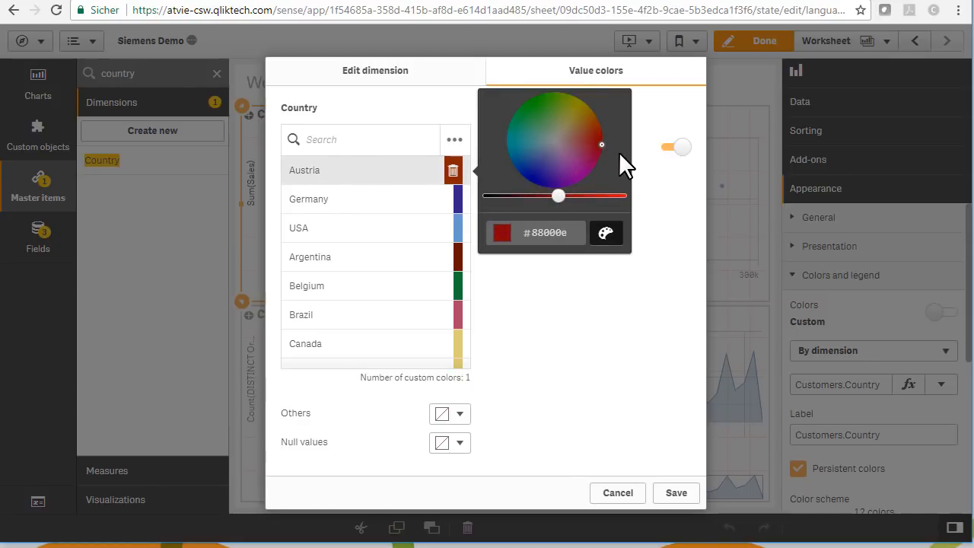
drag(559, 196, 620, 195)
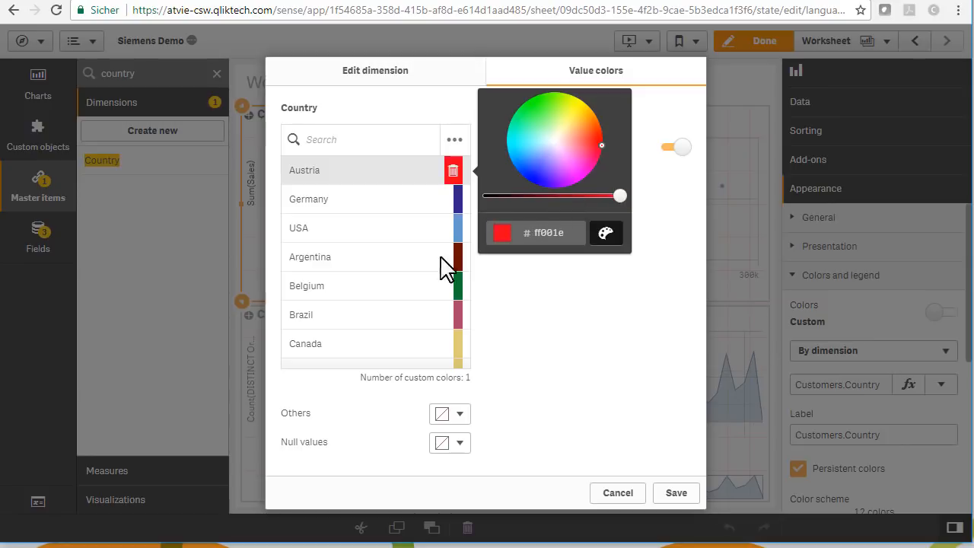
mouse_move(338, 244)
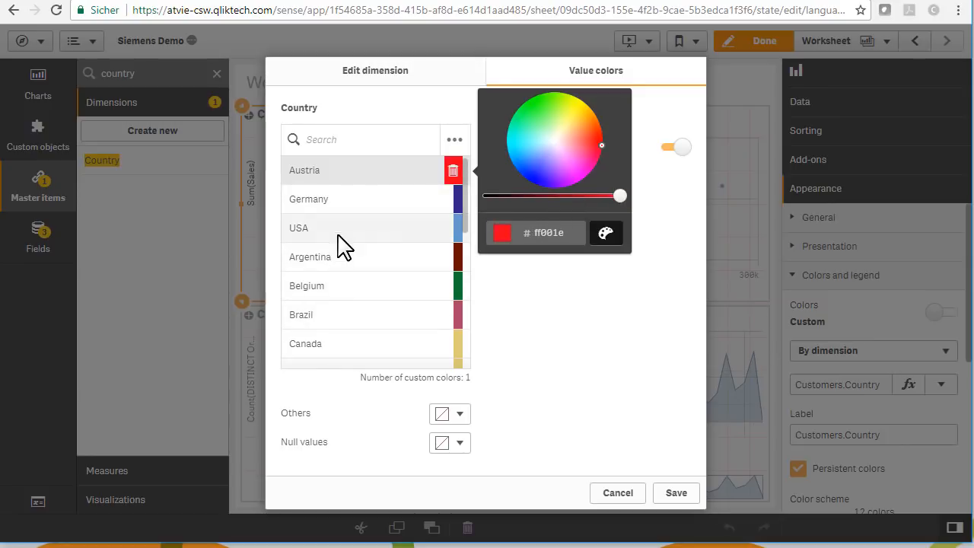
click(511, 184)
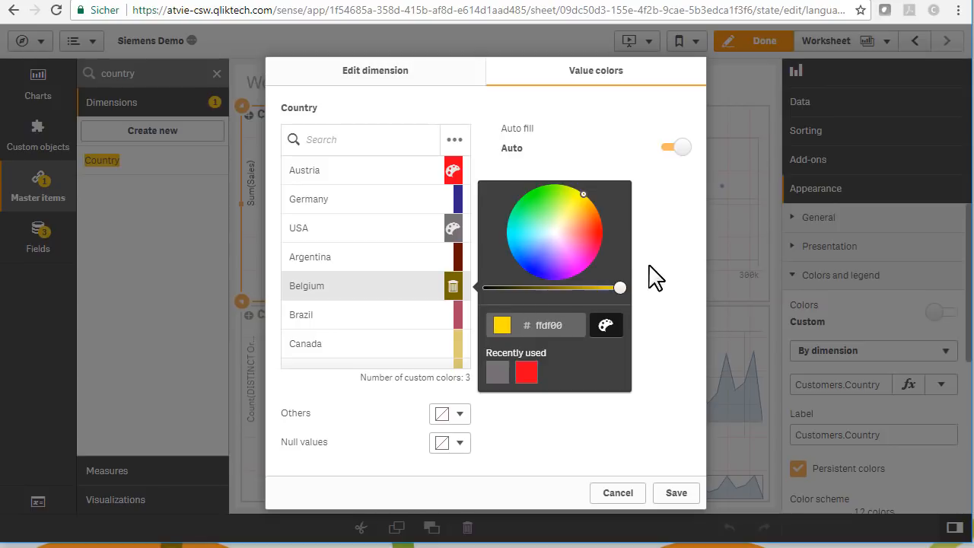
Save the value colours, collapse the chart's colour settings, and show Master items
click(675, 493)
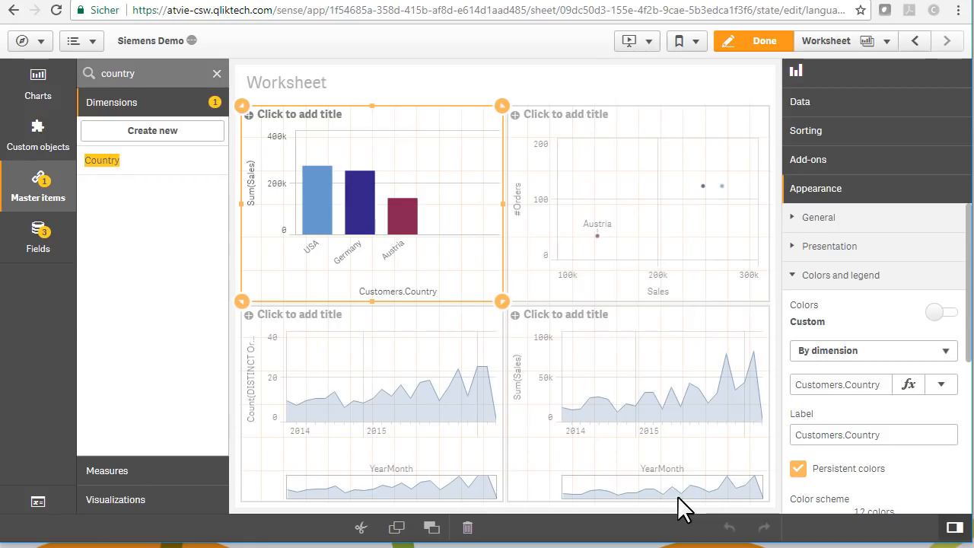
mouse_move(392, 232)
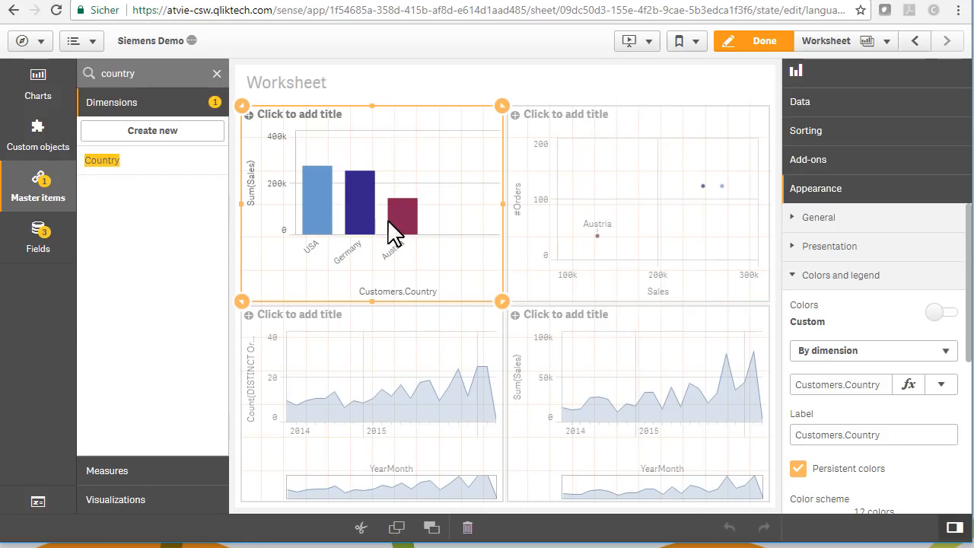
mouse_move(525, 212)
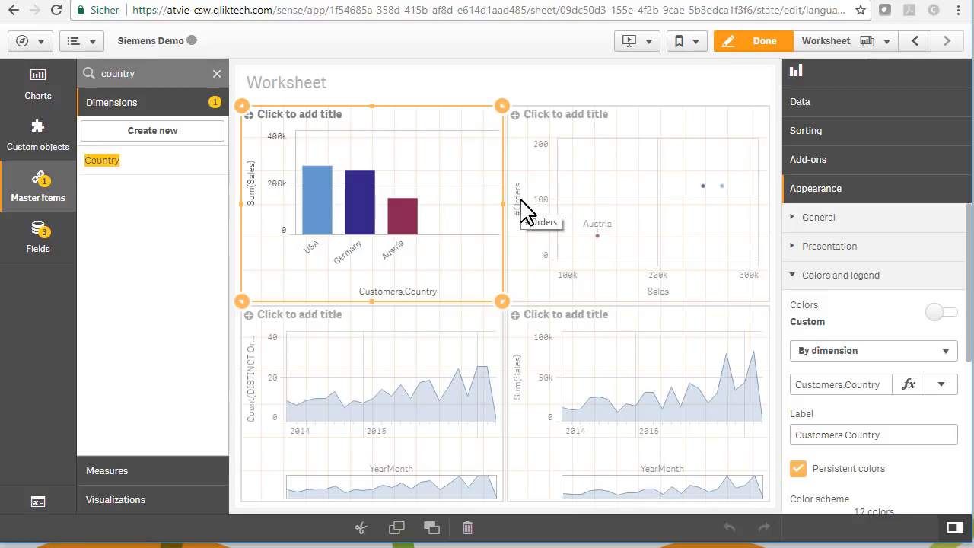
click(840, 275)
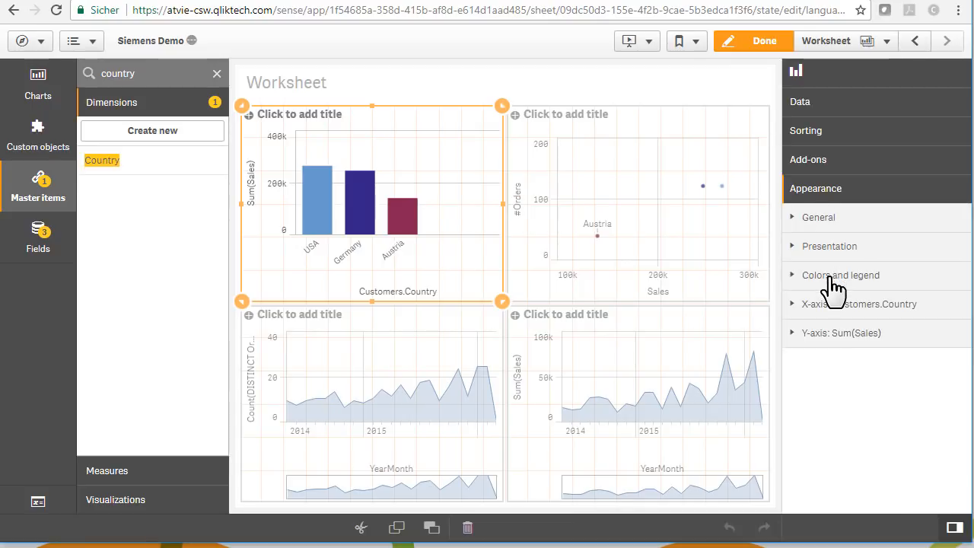
mouse_move(38, 187)
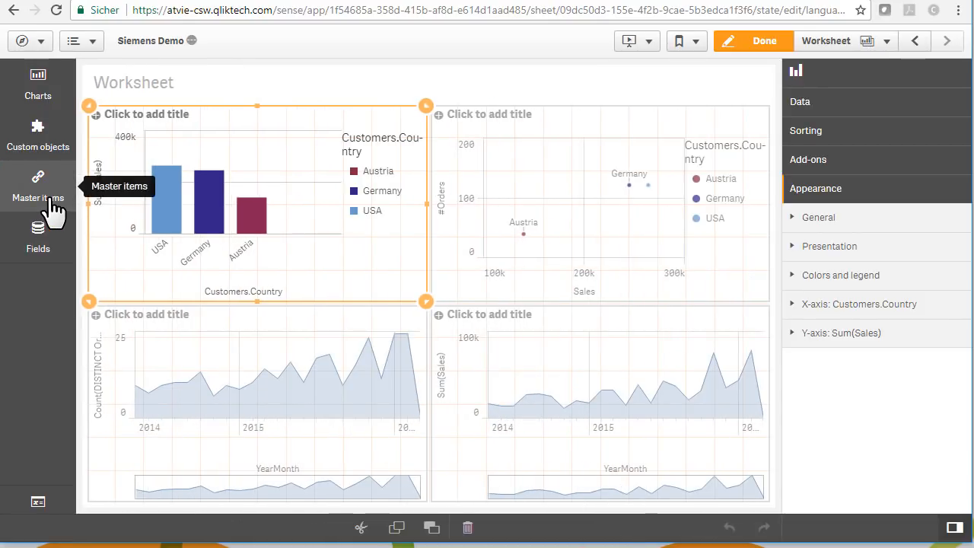
click(38, 186)
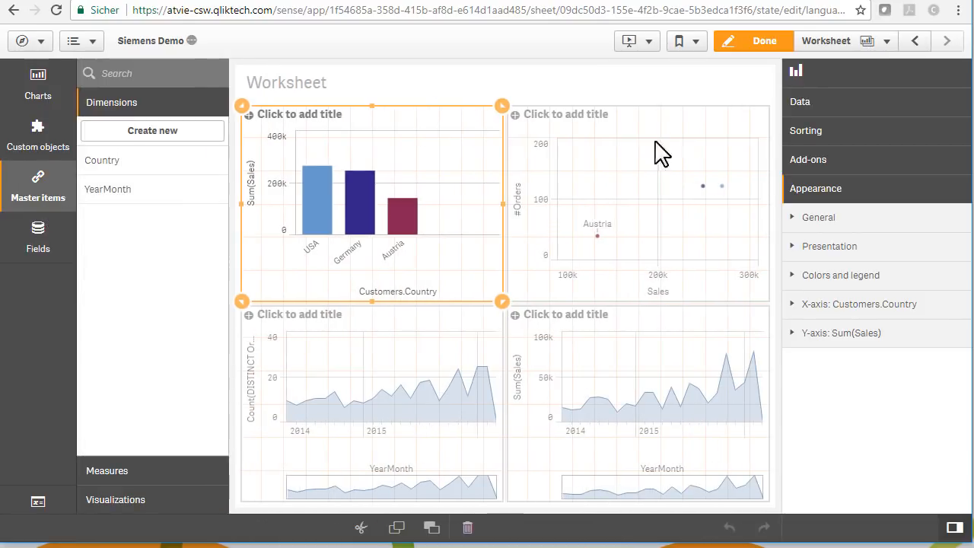
Replace the bar chart's Customers.Country dimension with the master Country dimension
click(800, 102)
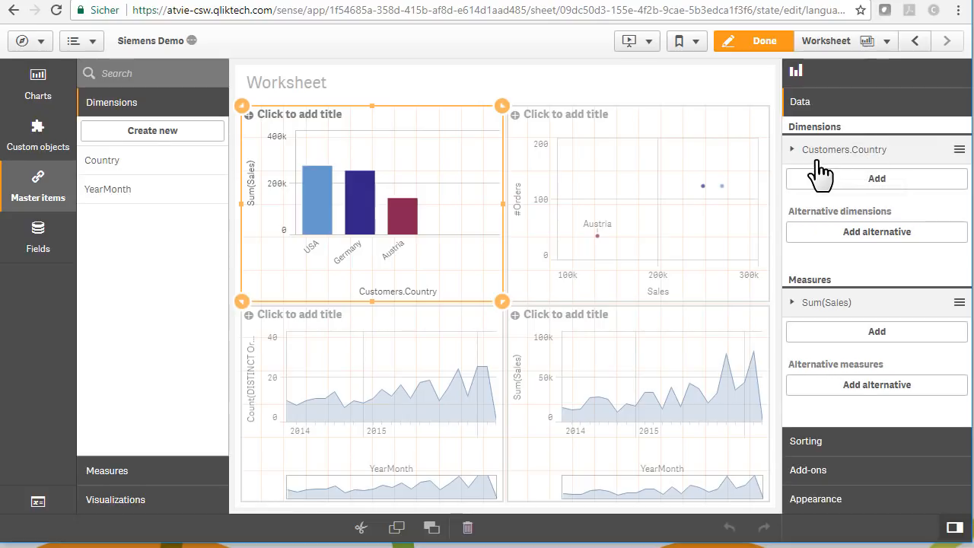
click(844, 149)
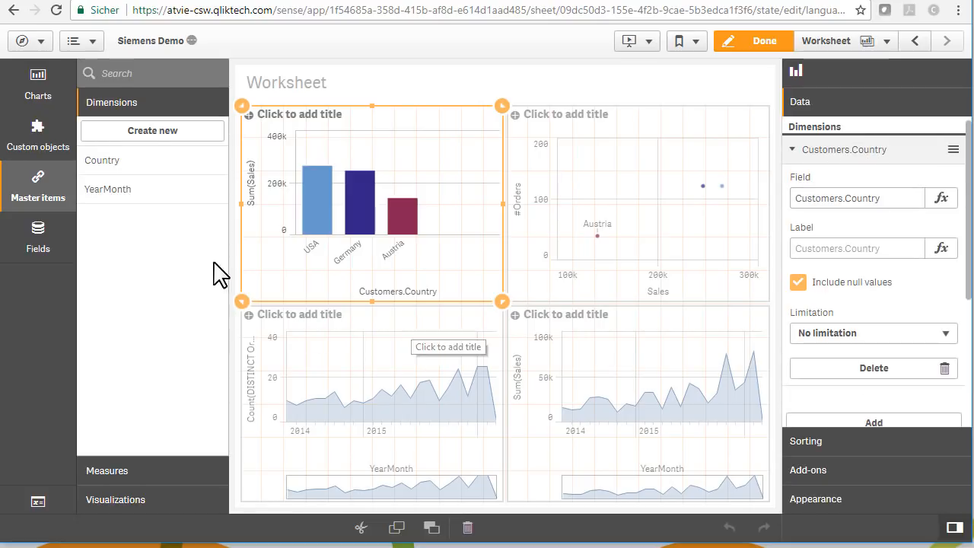
mouse_move(380, 213)
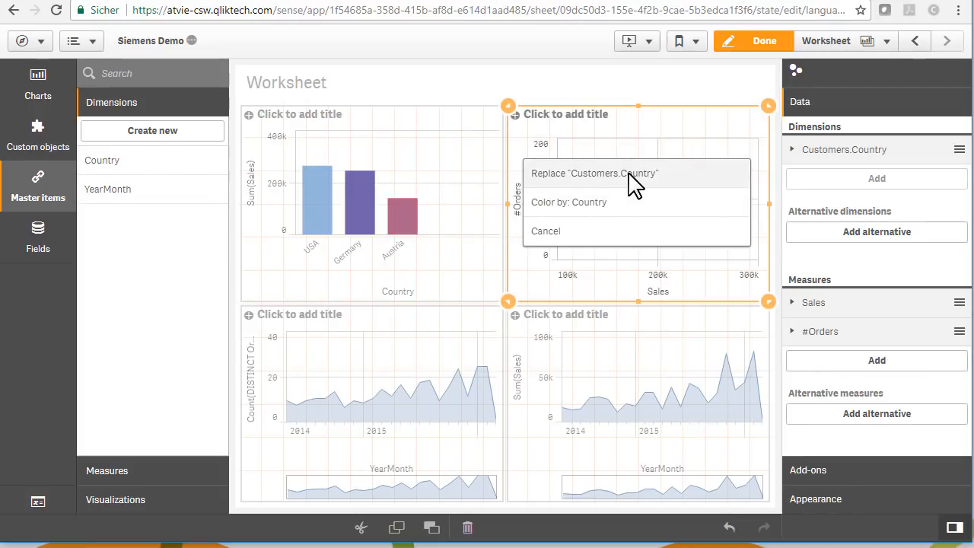
click(593, 173)
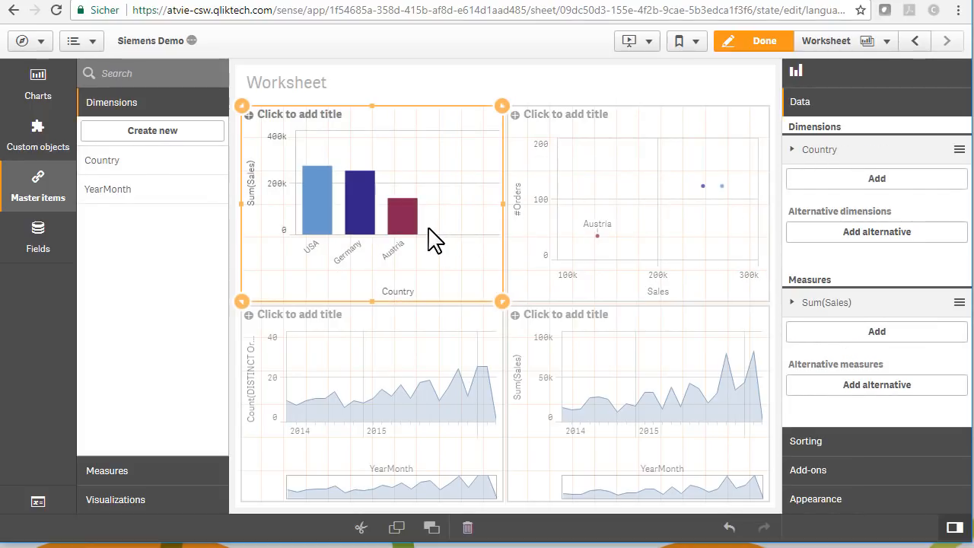
mouse_move(689, 266)
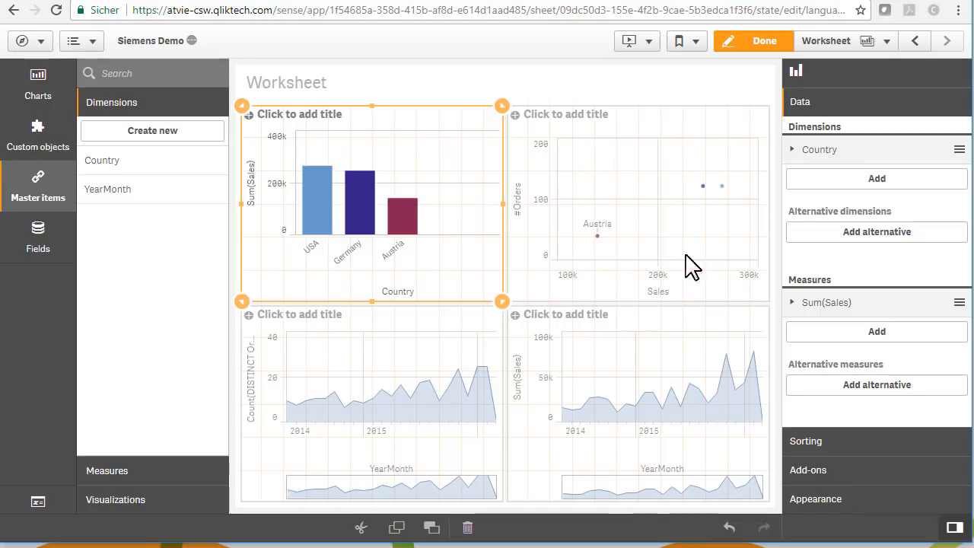
click(815, 194)
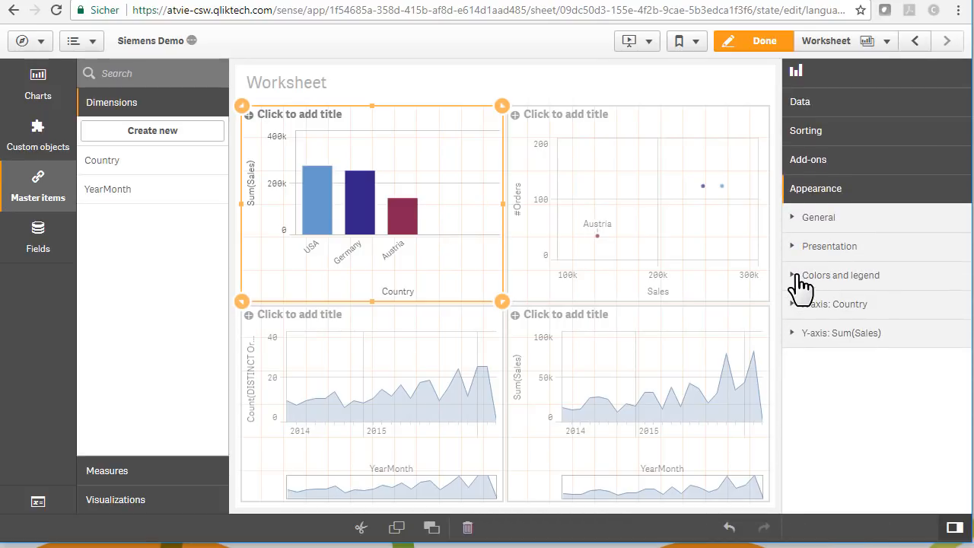
Set bar and scatter chart colours by the master Country dimension, then finish editing
click(840, 274)
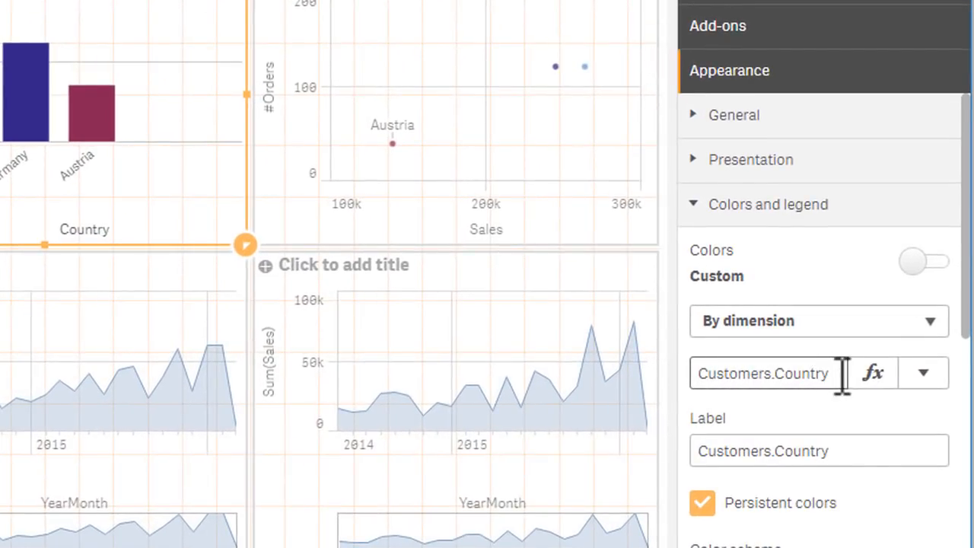
click(922, 373)
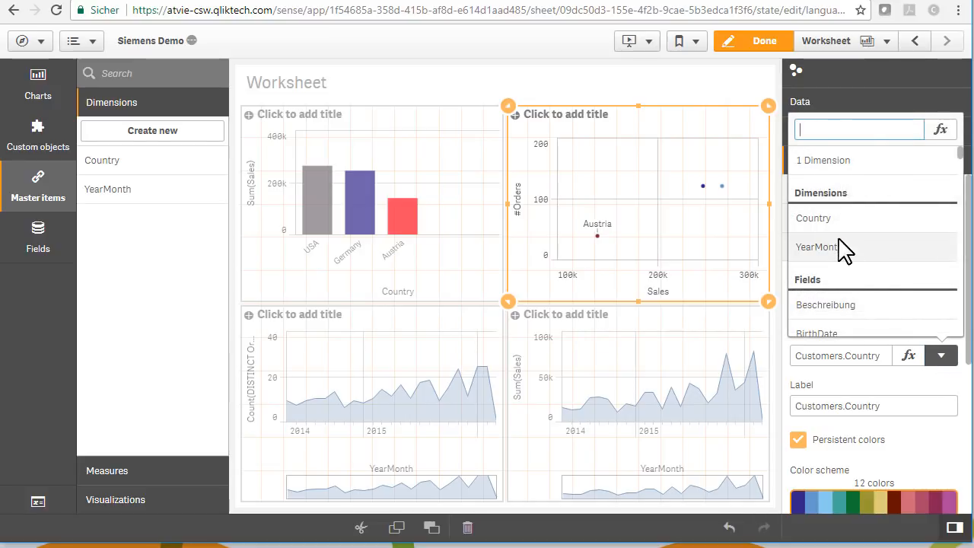
click(816, 159)
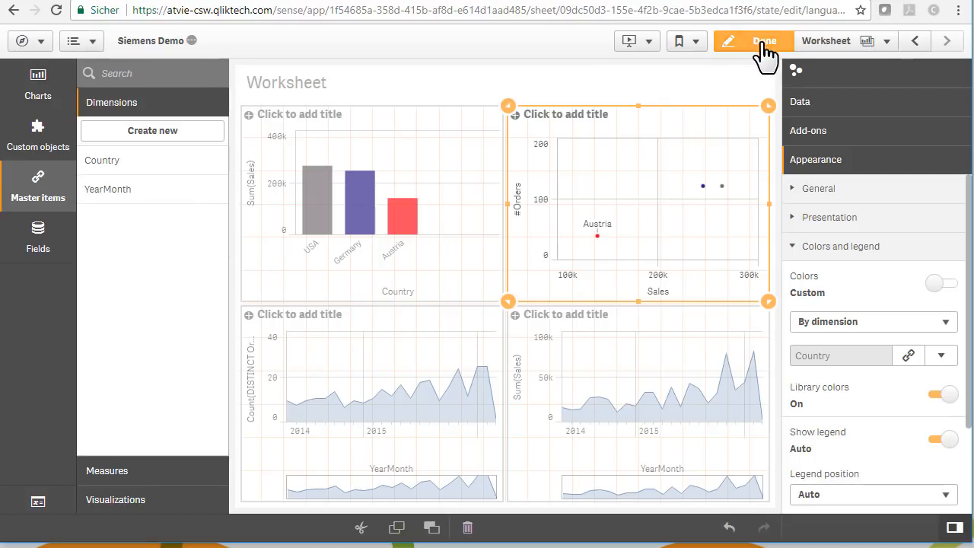
click(764, 40)
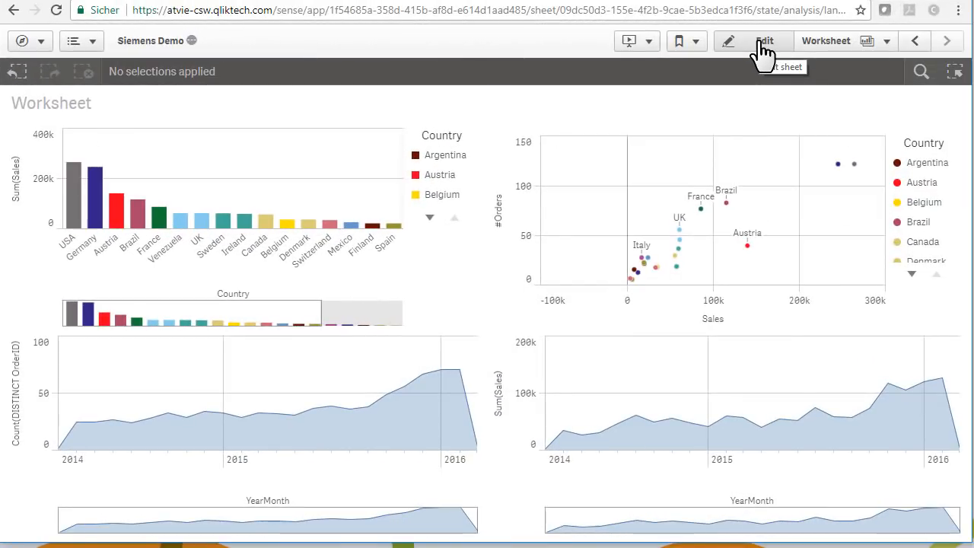
Return to sheet editing and select the Sum(Sales) line chart to show master measures #Orders and Sales
click(764, 41)
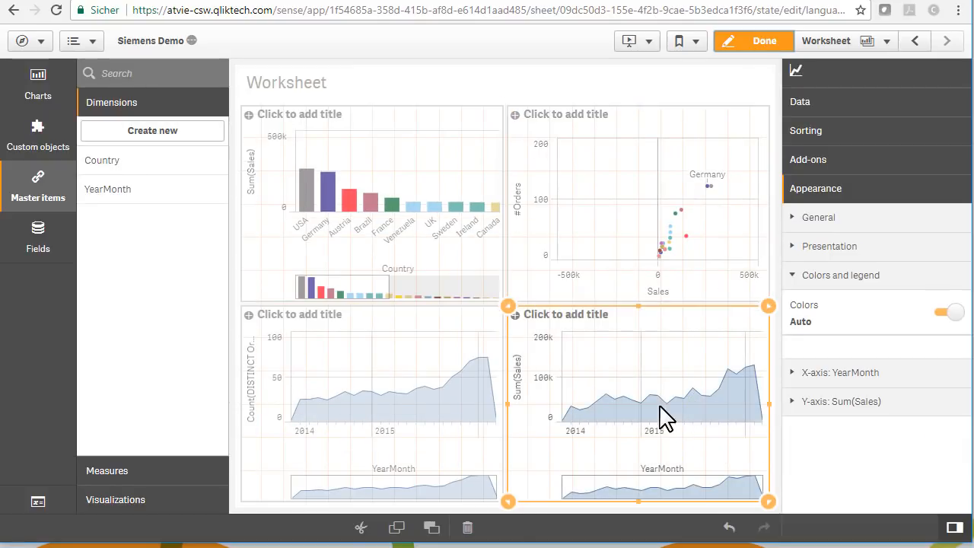
click(800, 101)
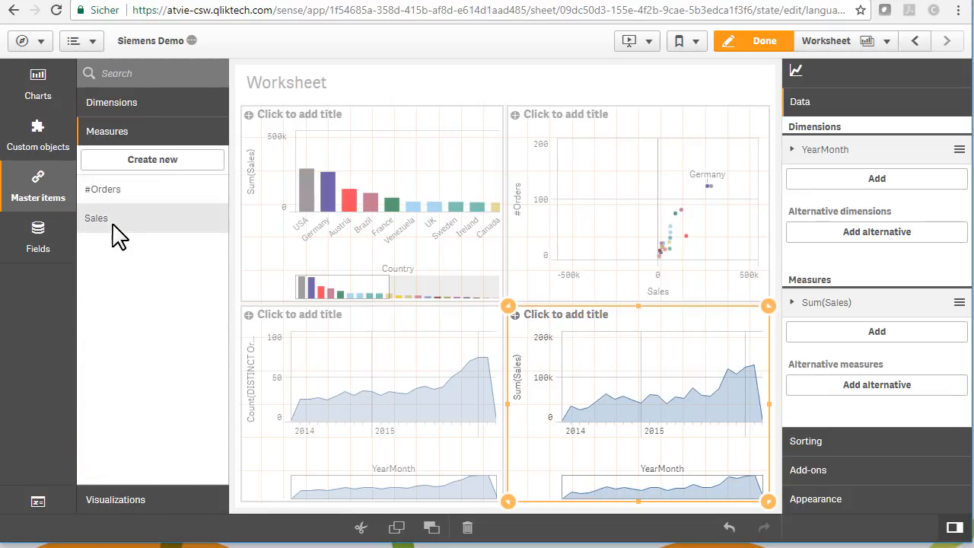
Add the orange Sales master measure to the Sum(Sales) line chart
click(96, 217)
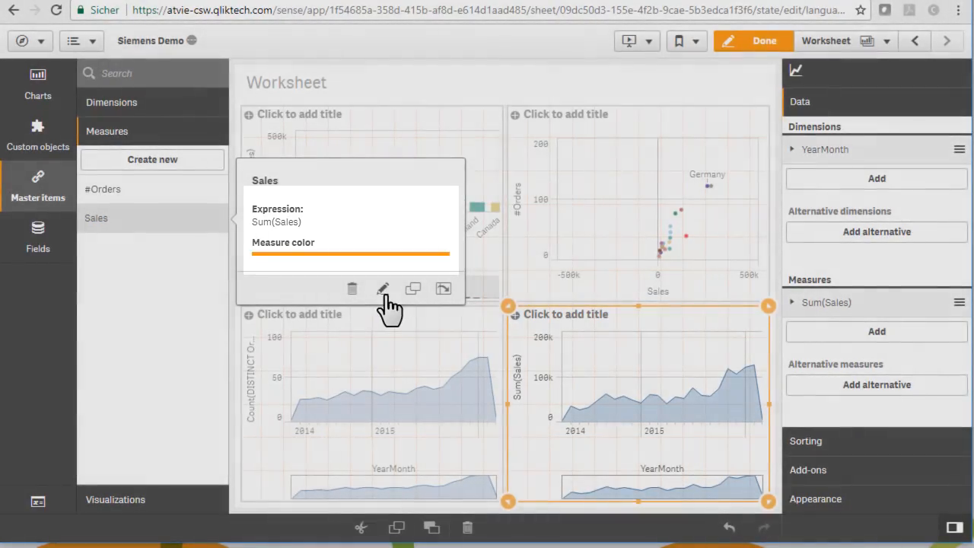
click(383, 288)
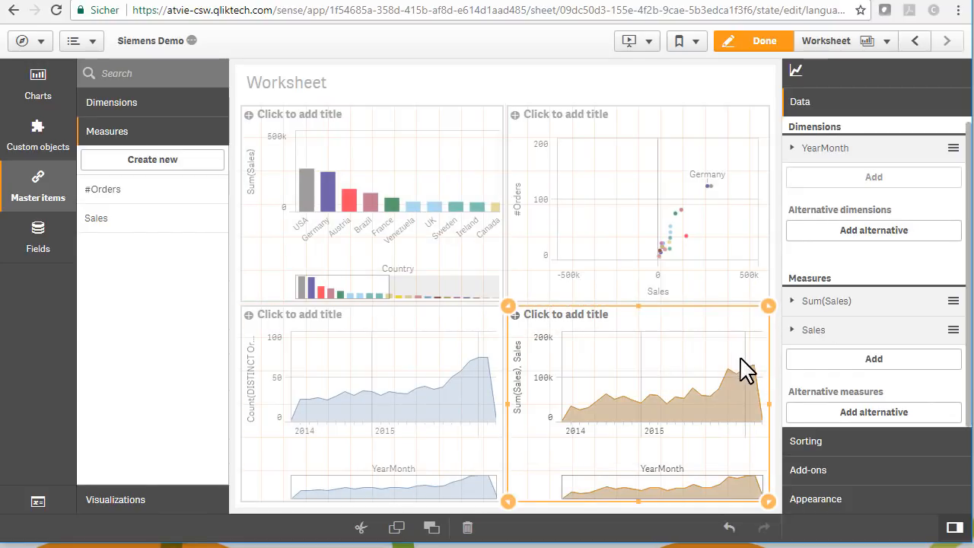
mouse_move(844, 338)
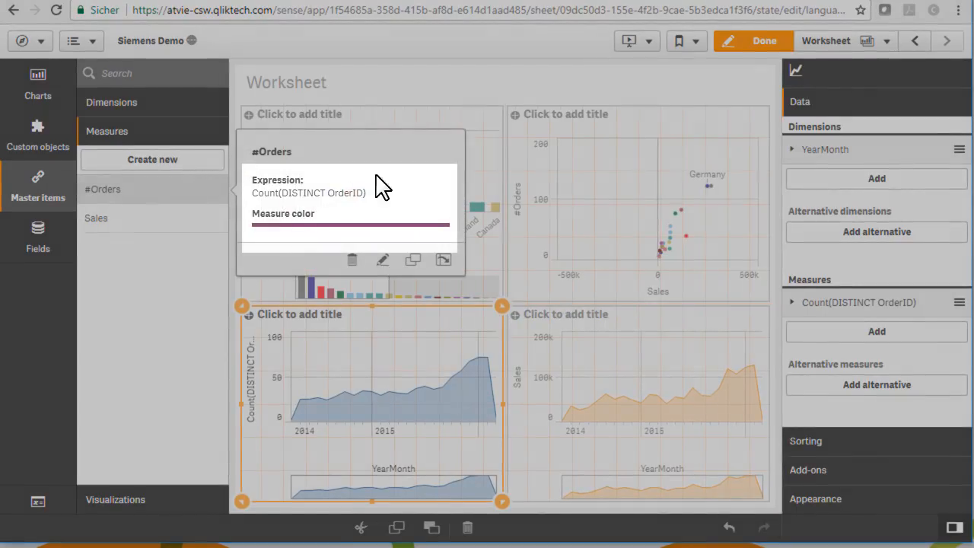
mouse_move(241, 210)
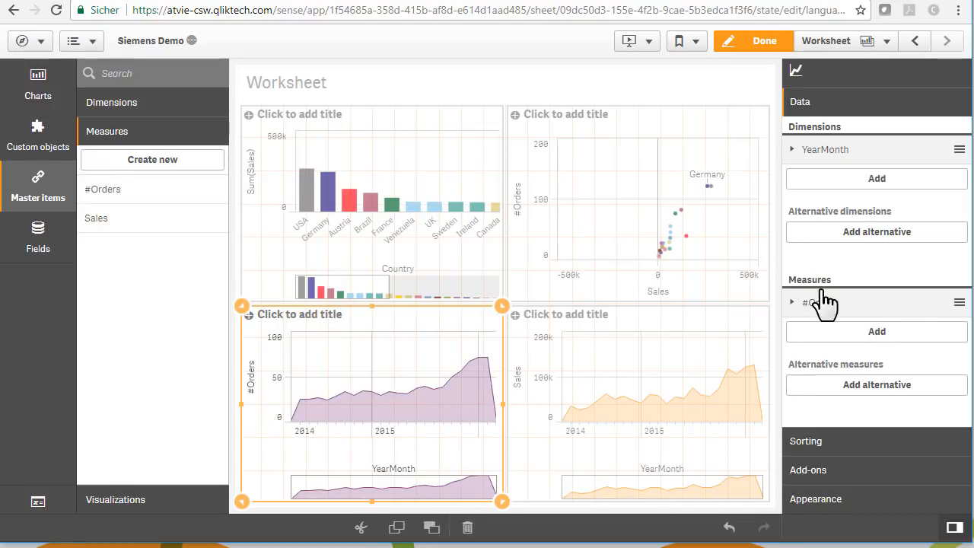
Replace the Count(DISTINCT OrderID) chart's measure with the purple #Orders master measure
click(38, 80)
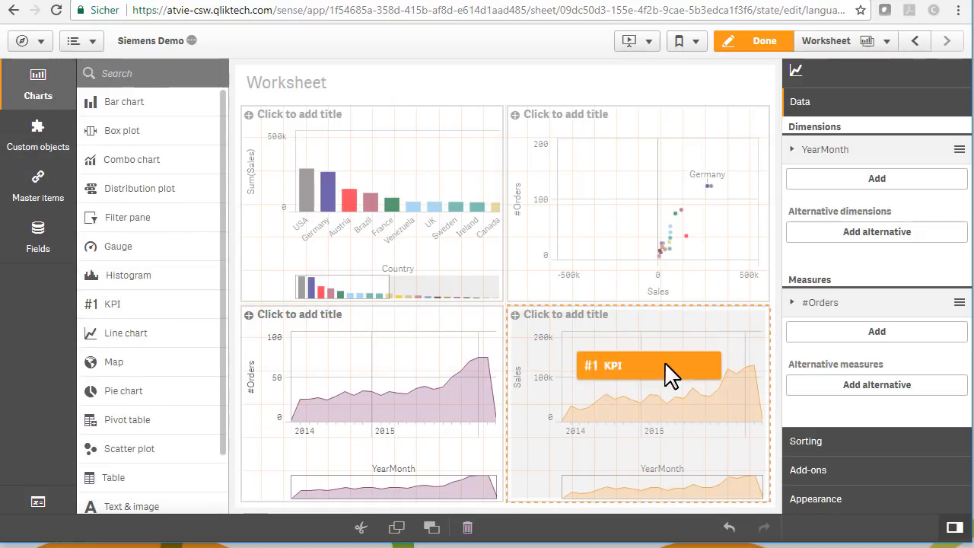
Place a KPI beside the sales chart and assign it a measure (#Orders, Sales)
click(648, 365)
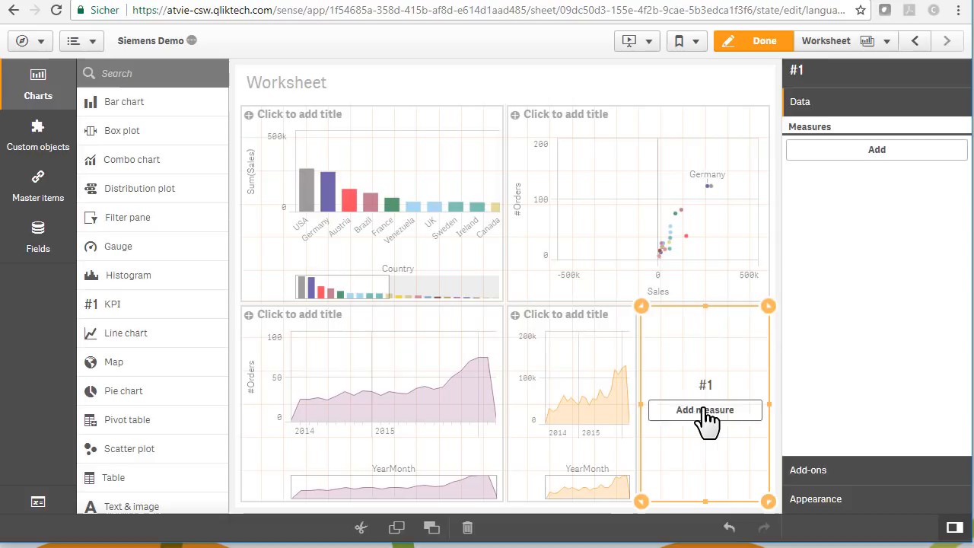
click(705, 409)
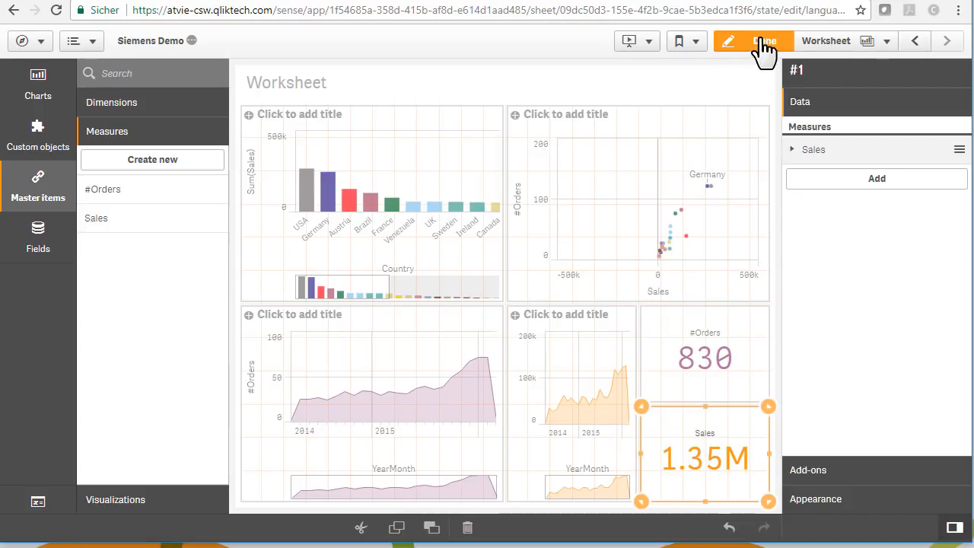
mouse_move(764, 41)
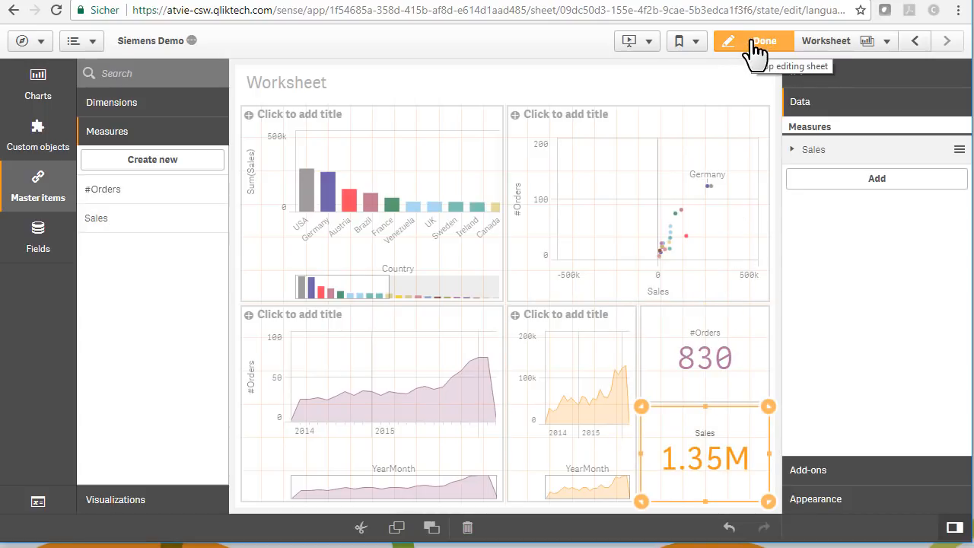